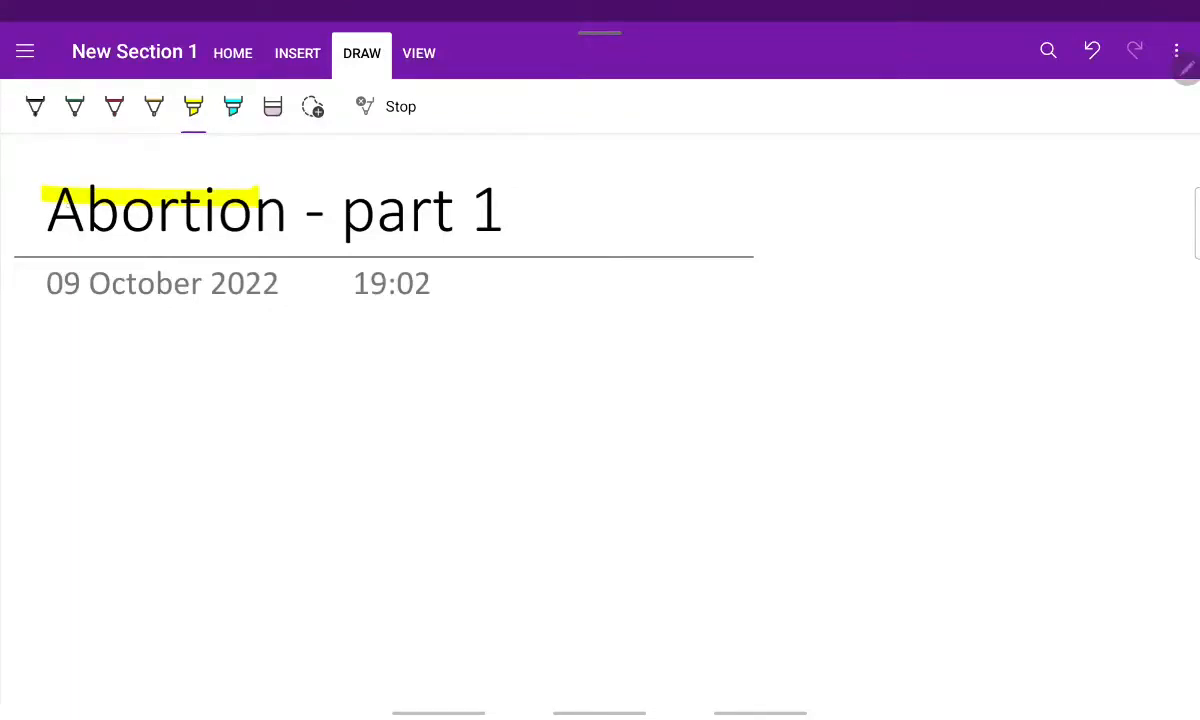
Step: Highlight 'Abortion' in yellow and begin the pink definition 'termination of preg^n by any'
drag(50, 210, 280, 210)
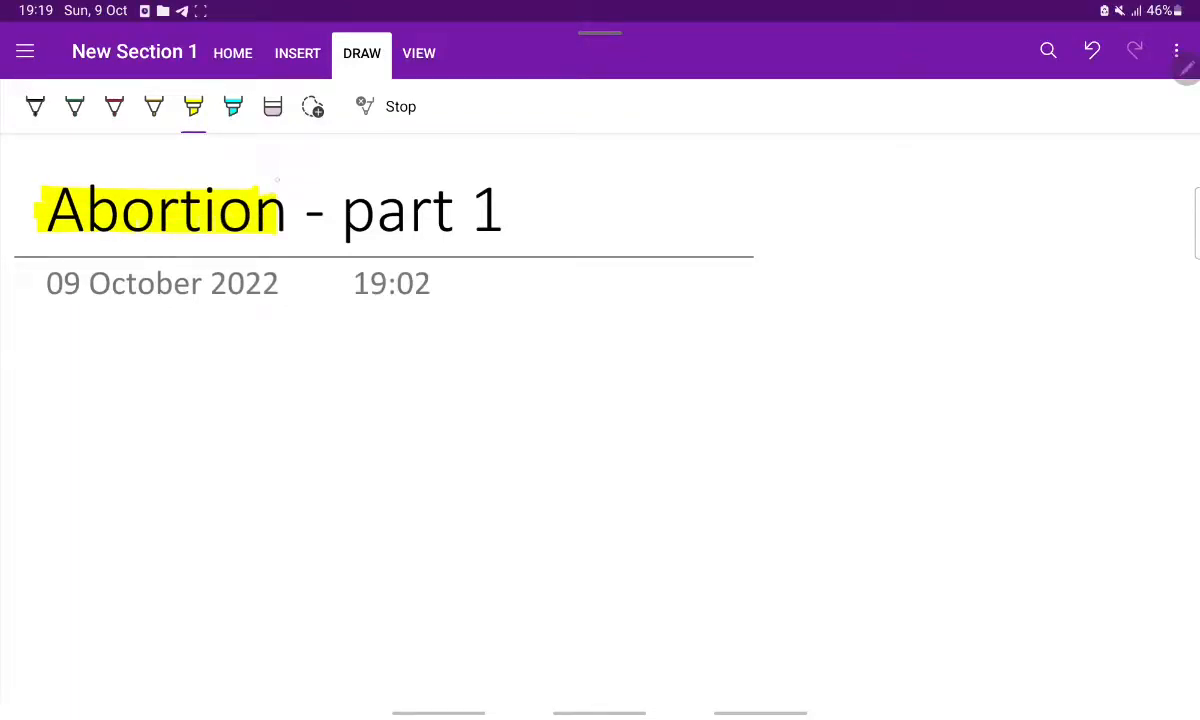
click(113, 106)
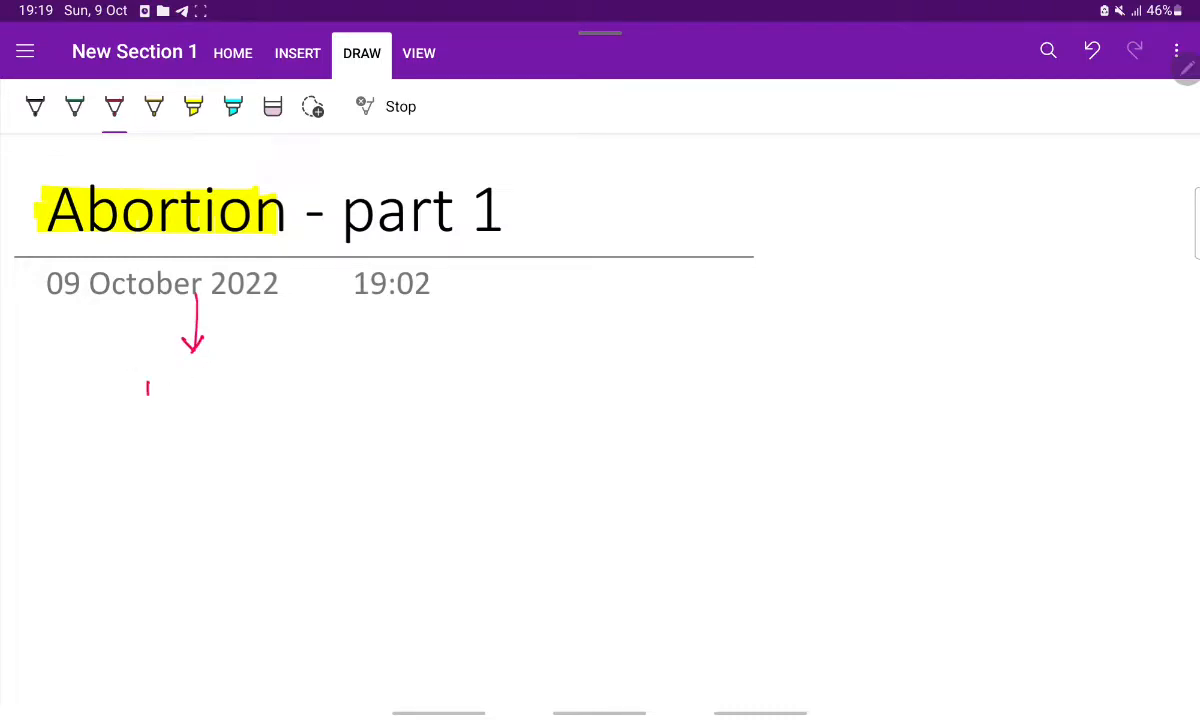
drag(143, 390, 228, 390)
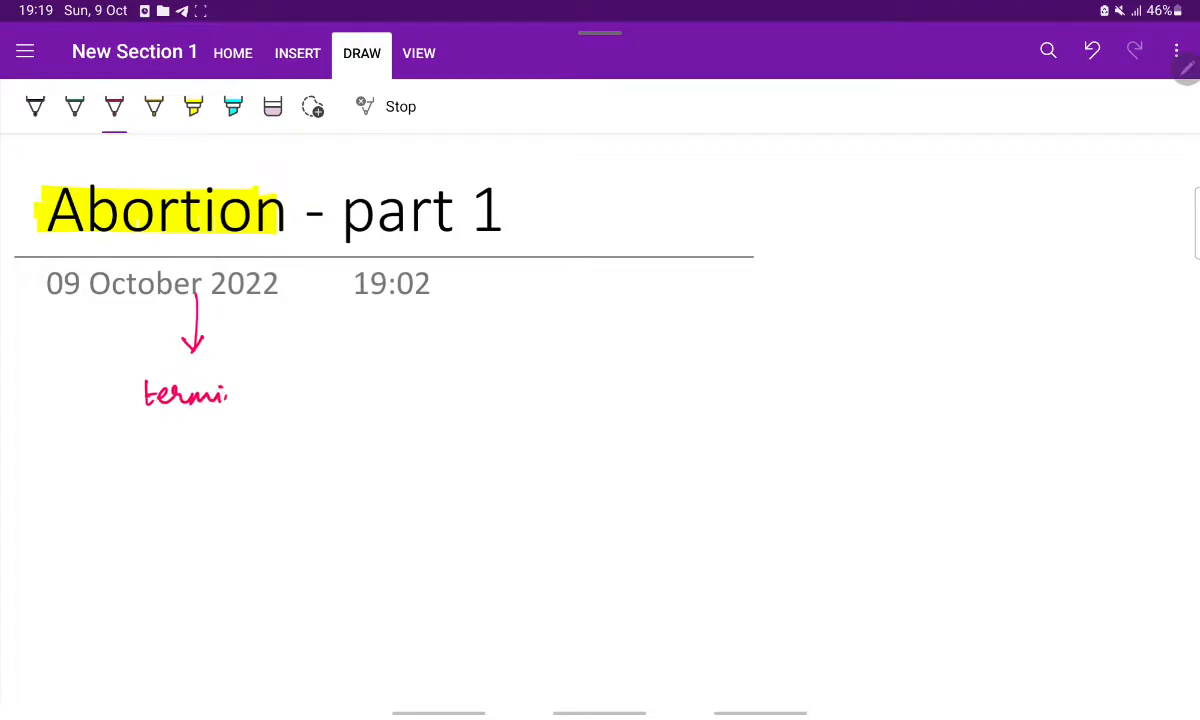
drag(230, 390, 310, 390)
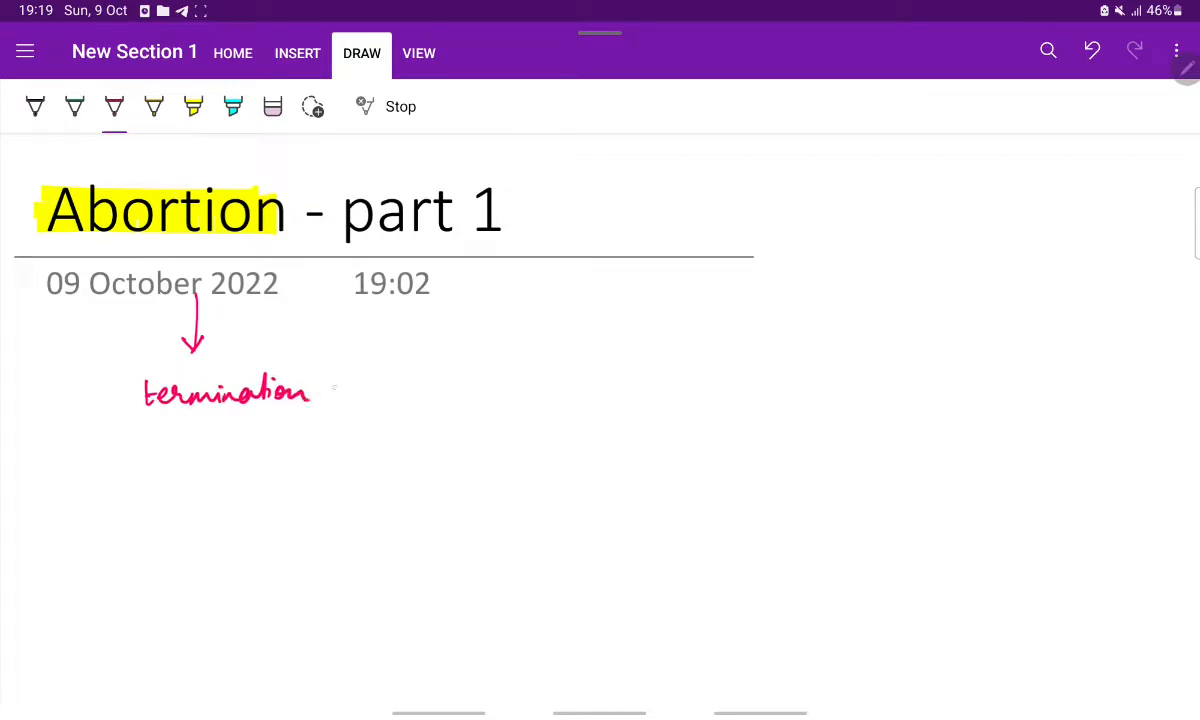
drag(320, 390, 430, 390)
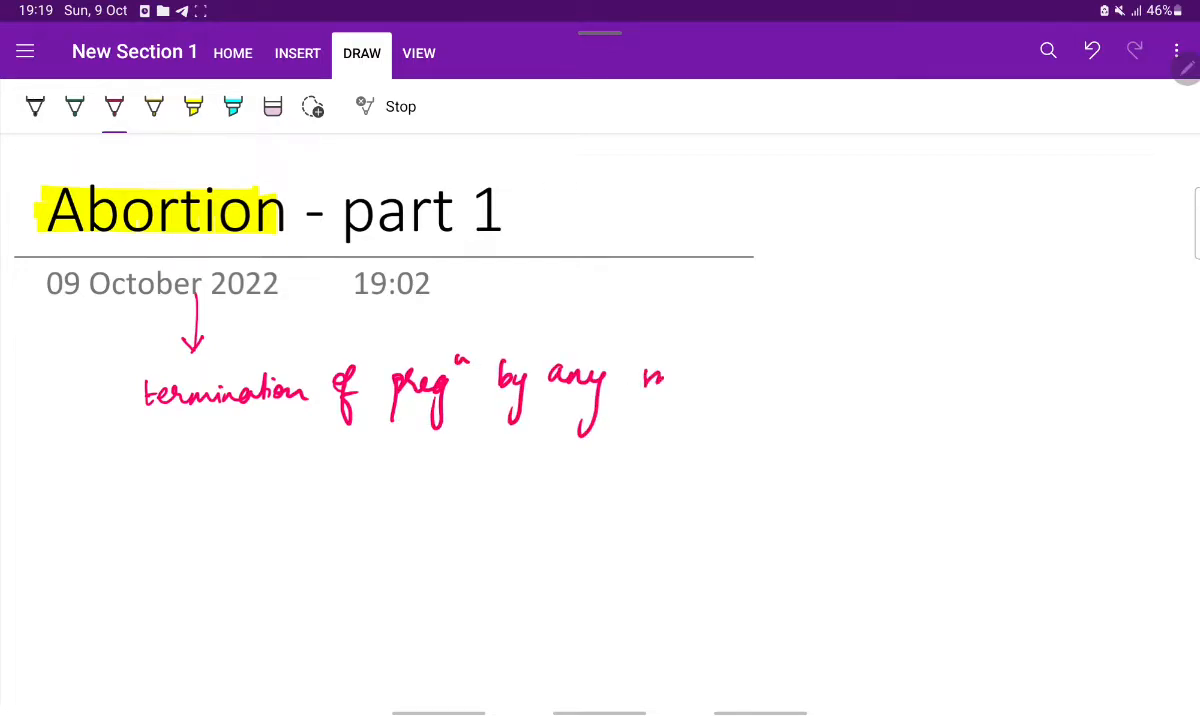
Step: Finish the definition 'means b4 fetus becomes viable', underlined, with an arrow to '≈ 20 WOG'
drag(640, 375, 790, 390)
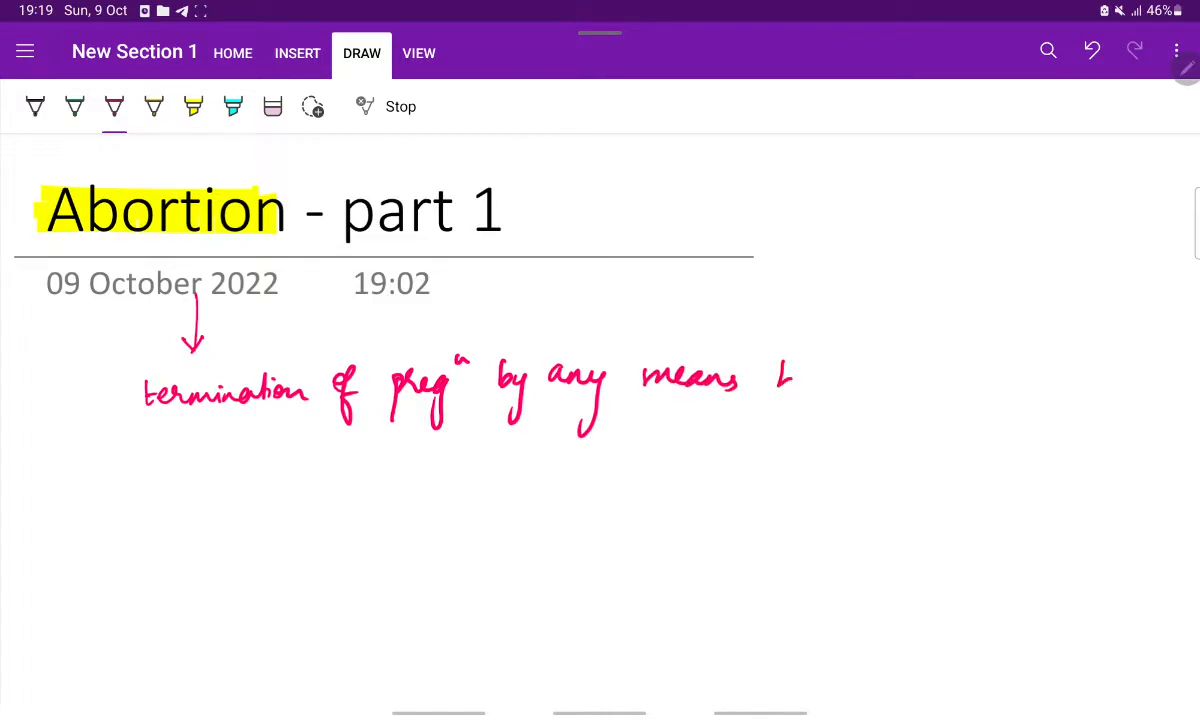
drag(770, 370, 880, 400)
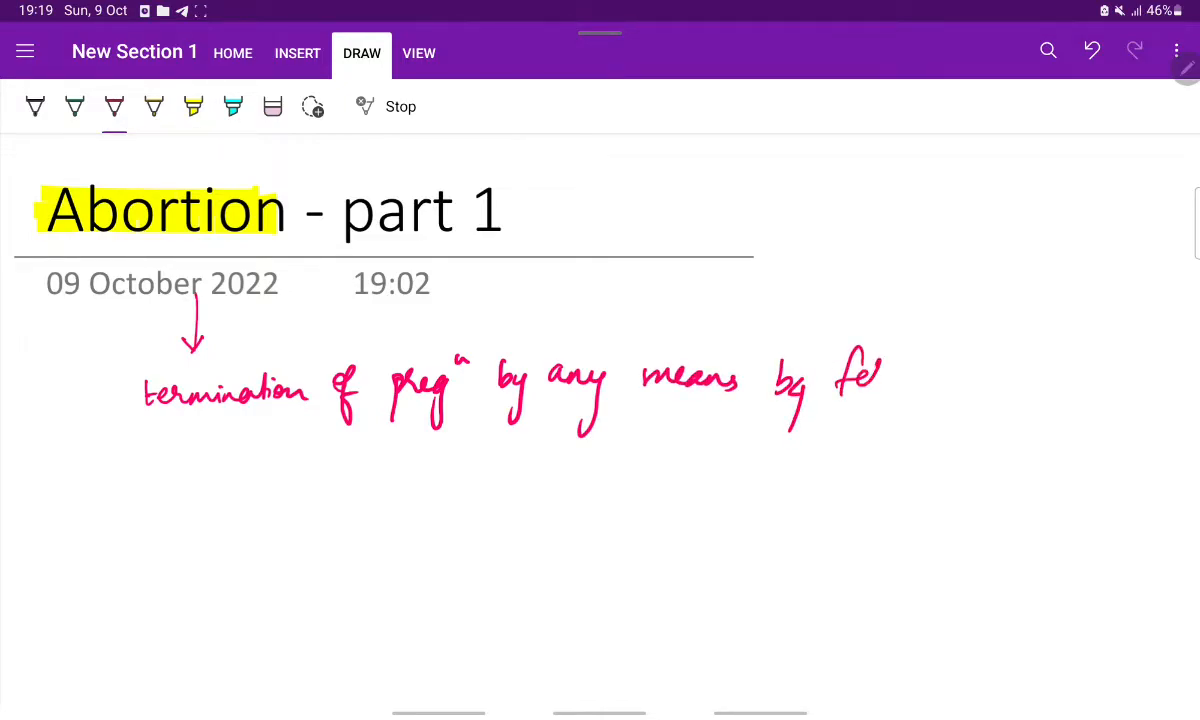
drag(820, 375, 1000, 375)
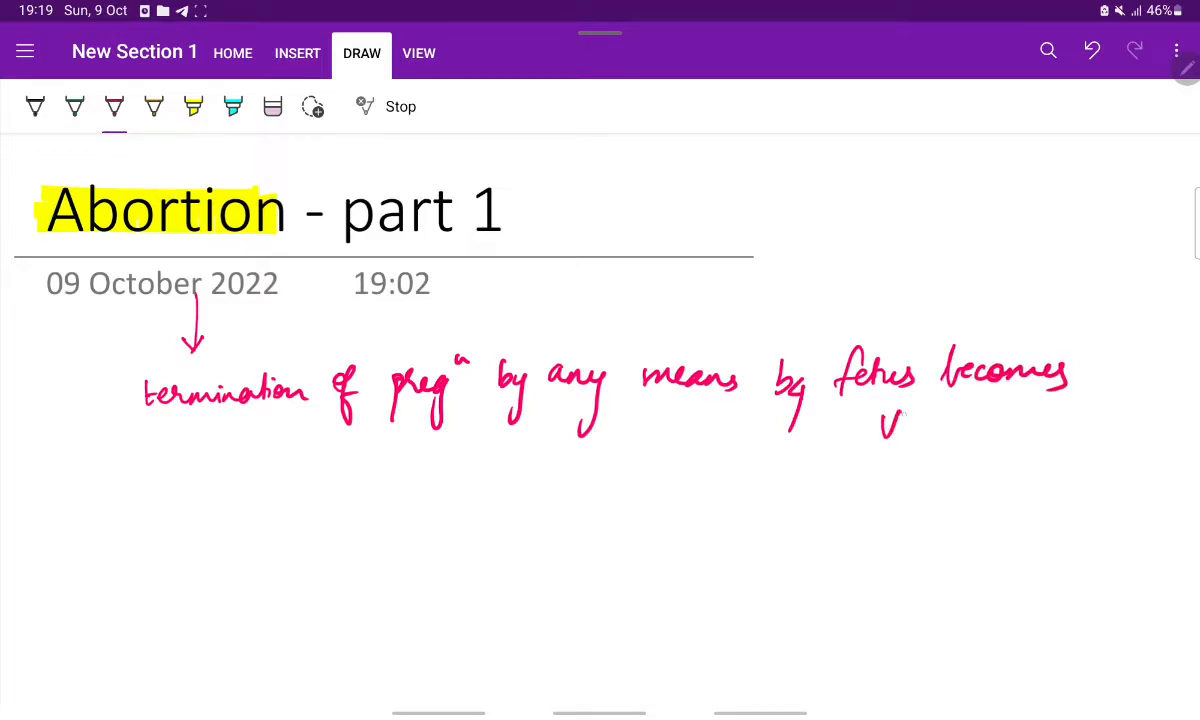
drag(880, 430, 990, 420)
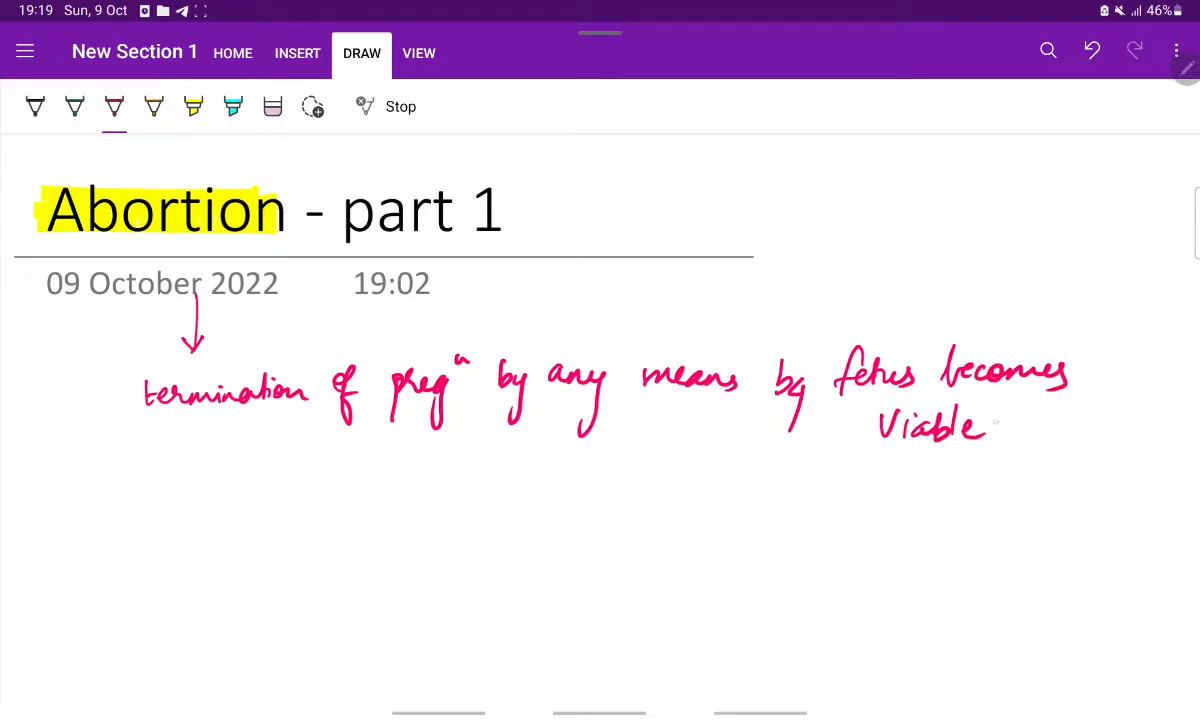
drag(880, 450, 985, 448)
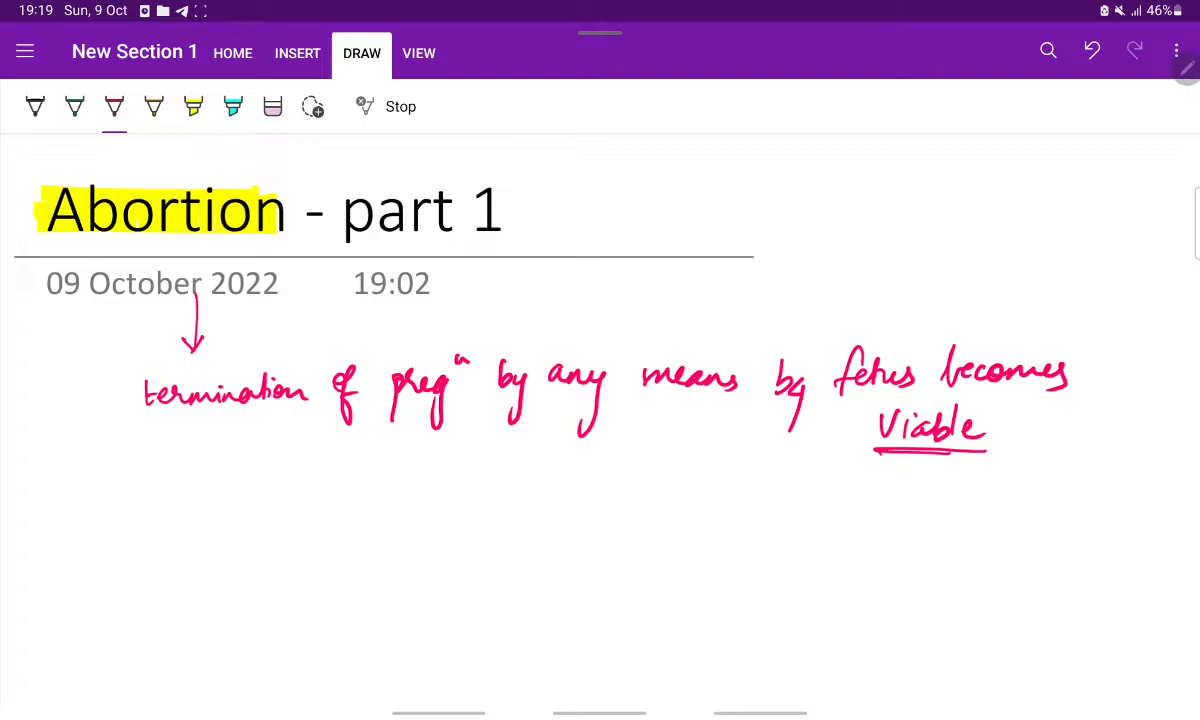
drag(910, 460, 885, 505)
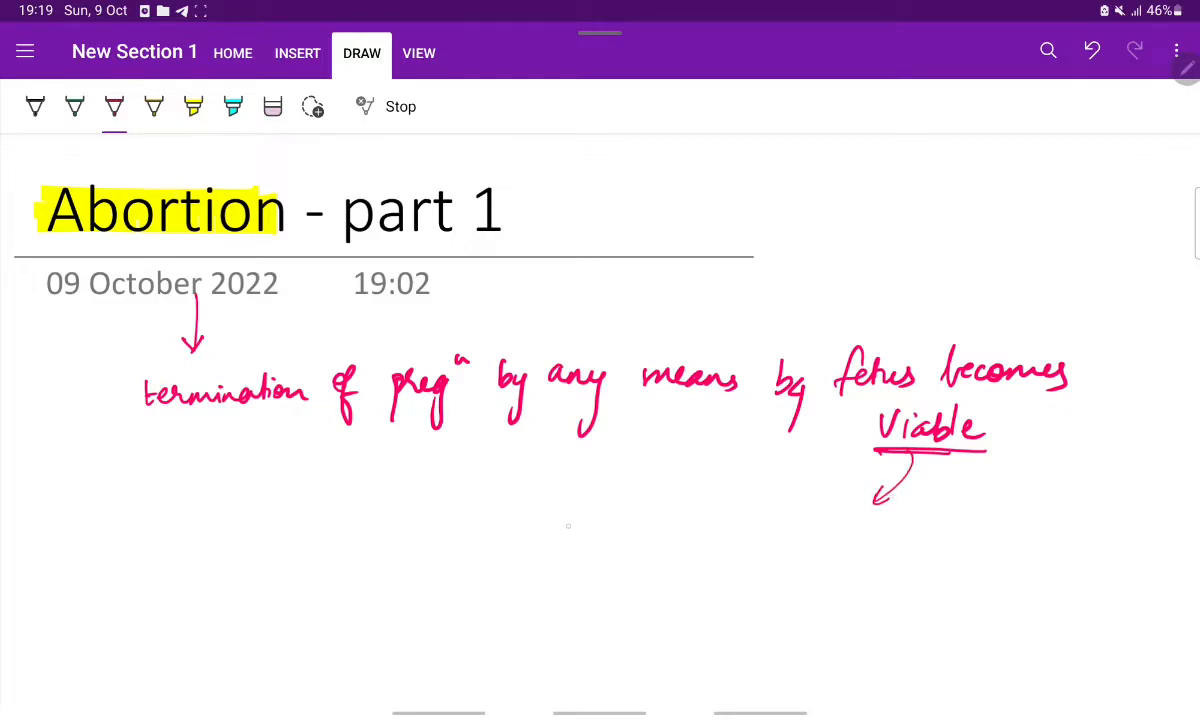
drag(570, 530, 680, 530)
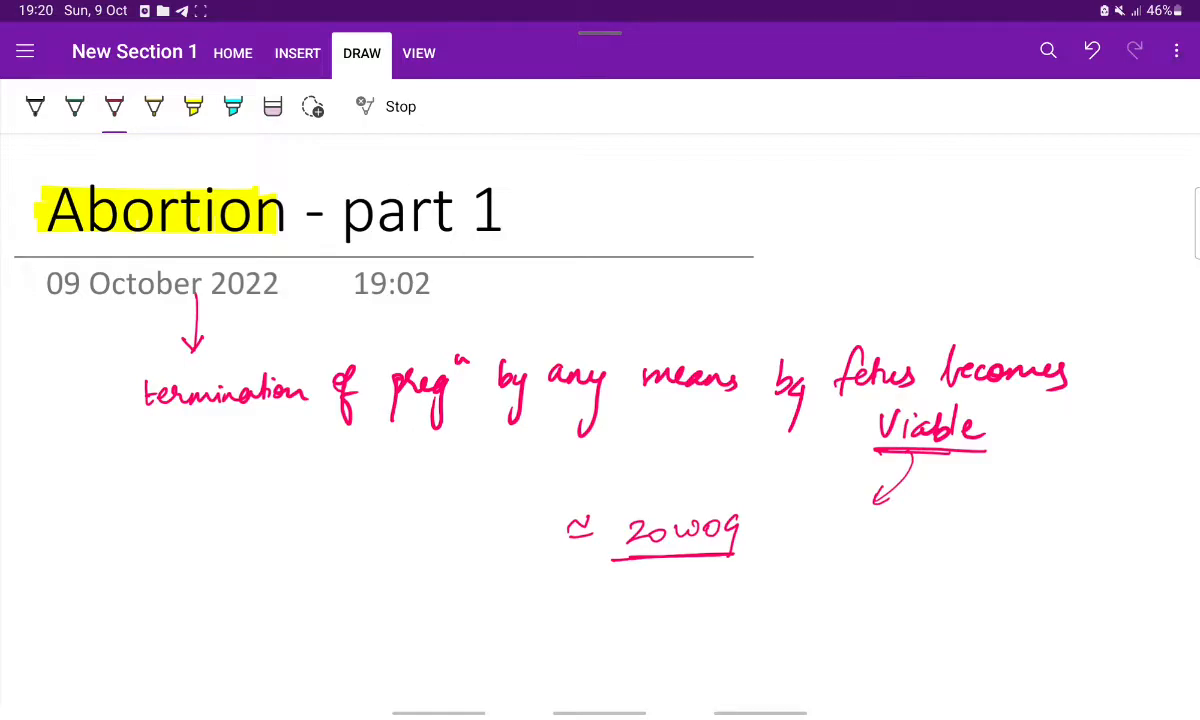
Step: Write the underlined black heading '# ETIOLOGY :-' further down the page
scroll(down, 3)
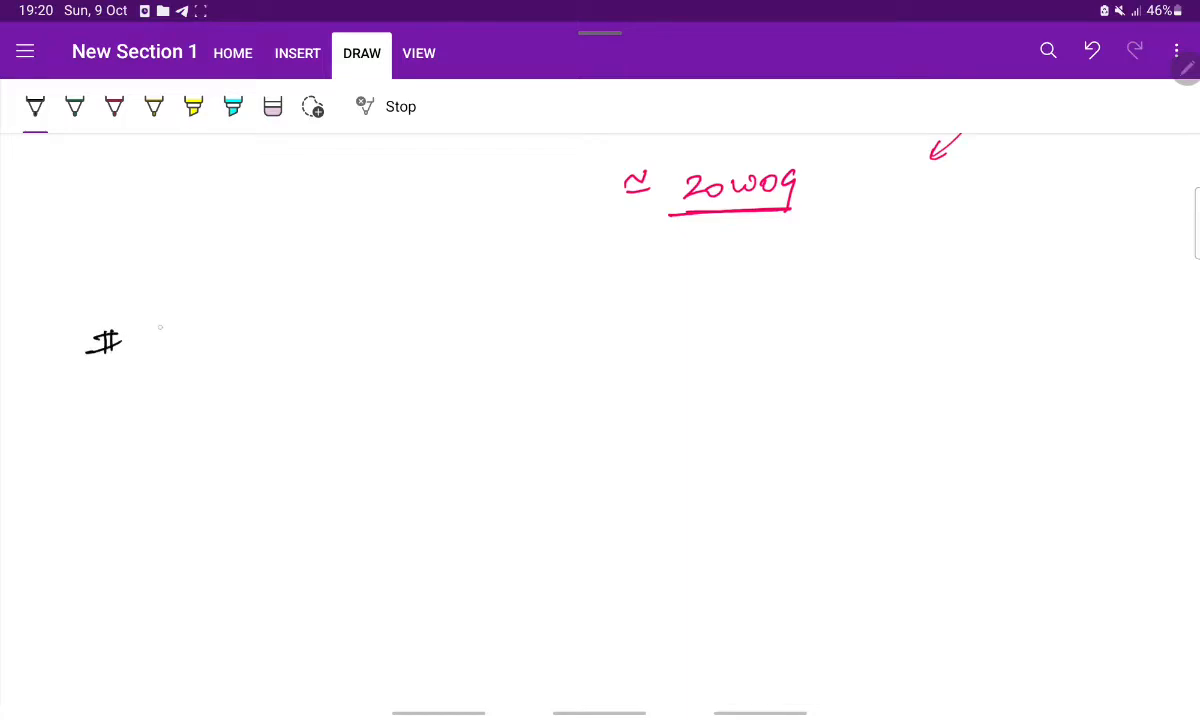
drag(150, 345, 225, 335)
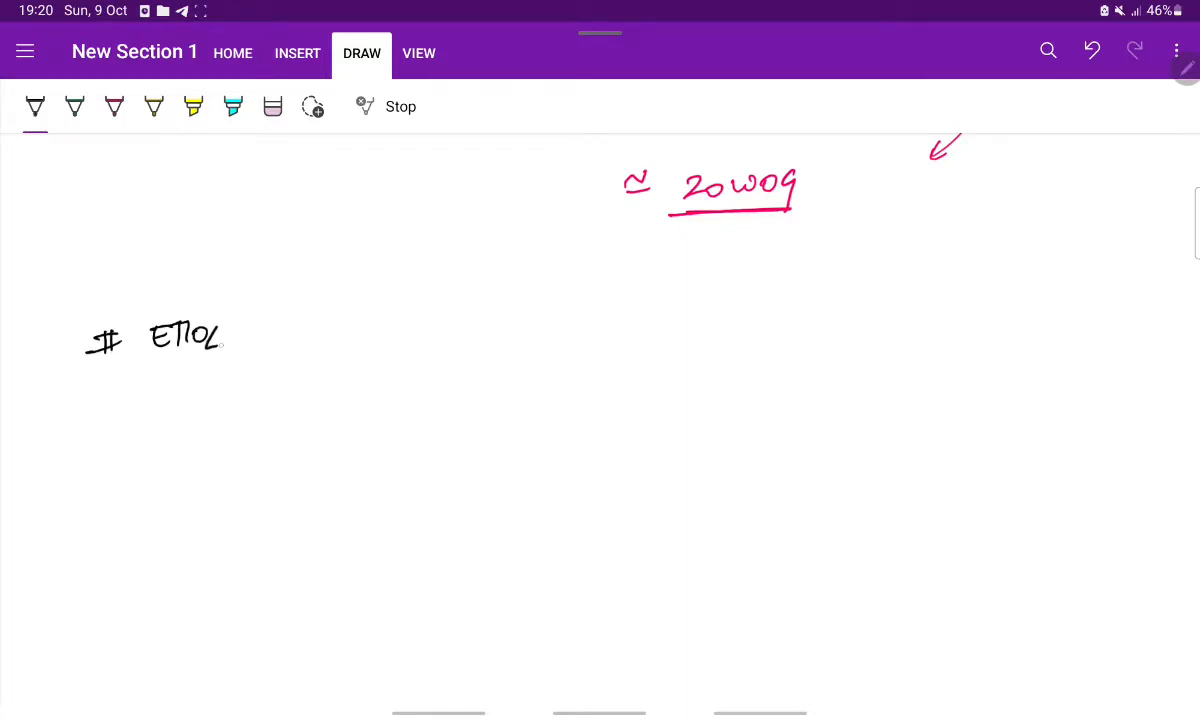
drag(210, 335, 290, 360)
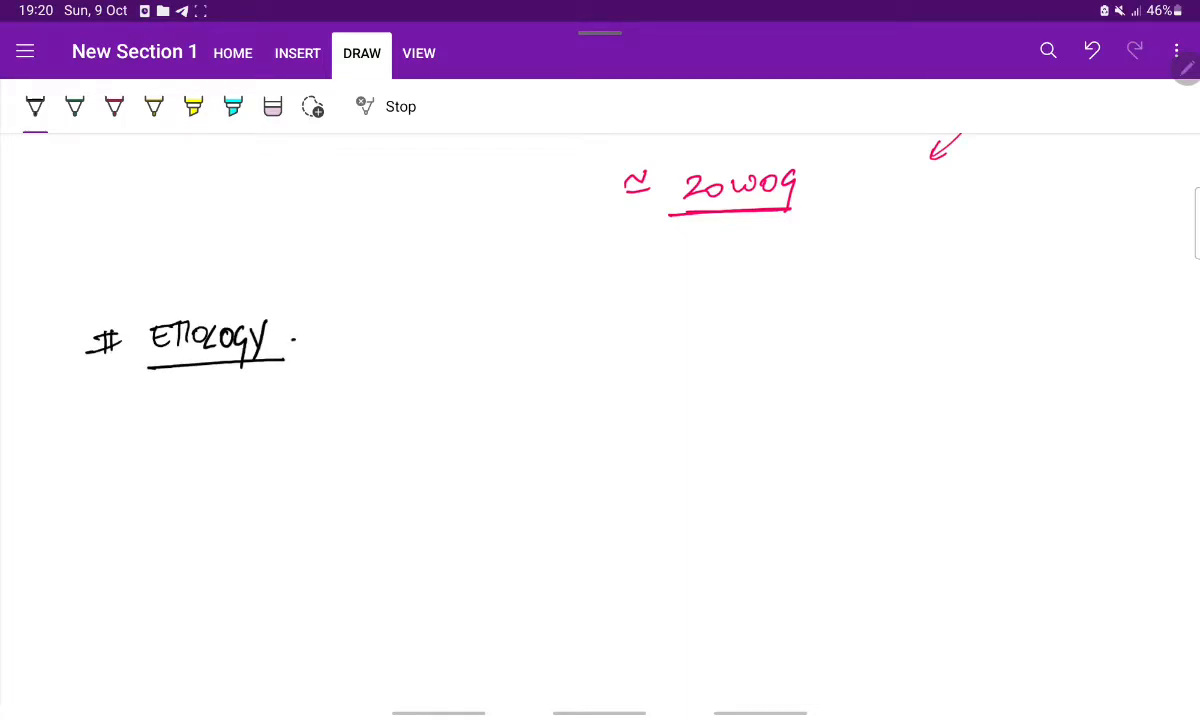
drag(298, 340, 320, 345)
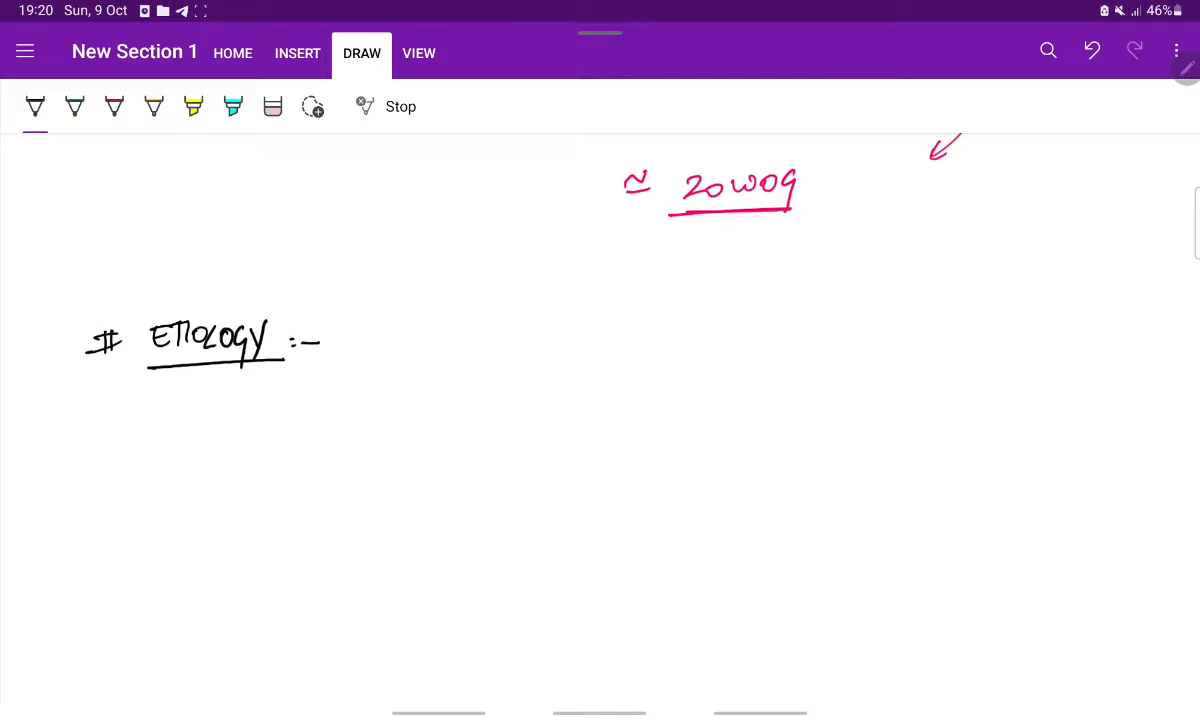
Step: In green, draw arrows from the heading to 'Fetal factors' and 'Maternal factors'
click(74, 106)
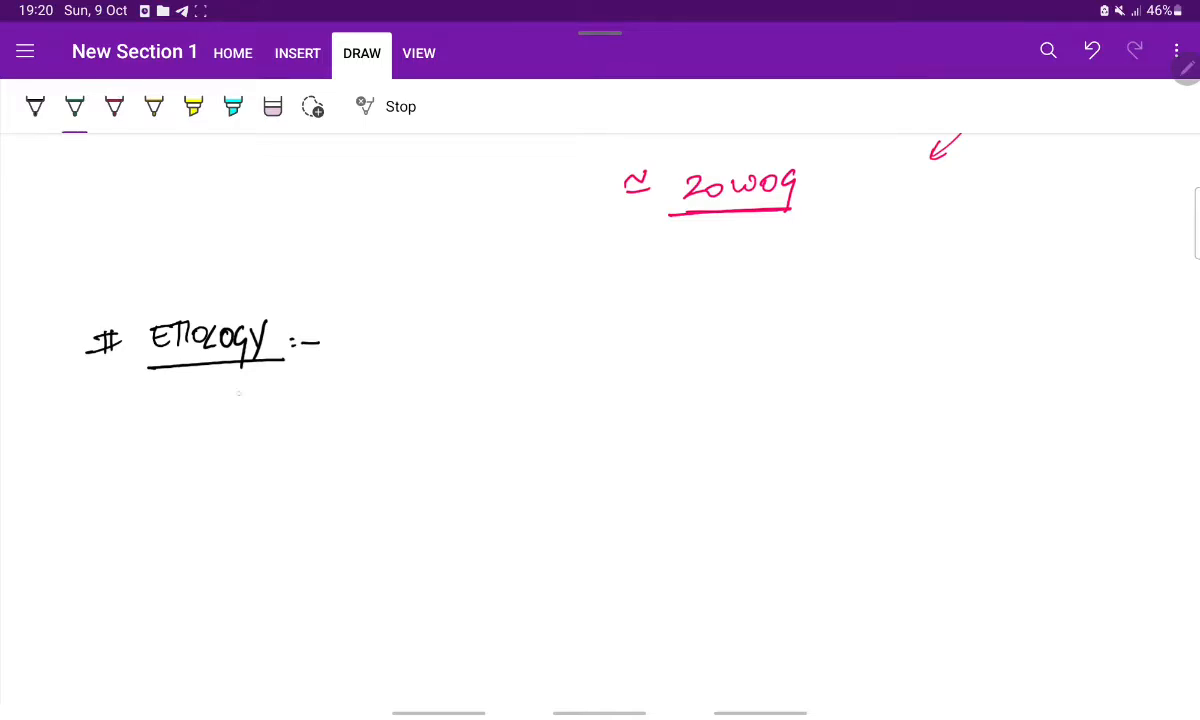
drag(240, 380, 180, 480)
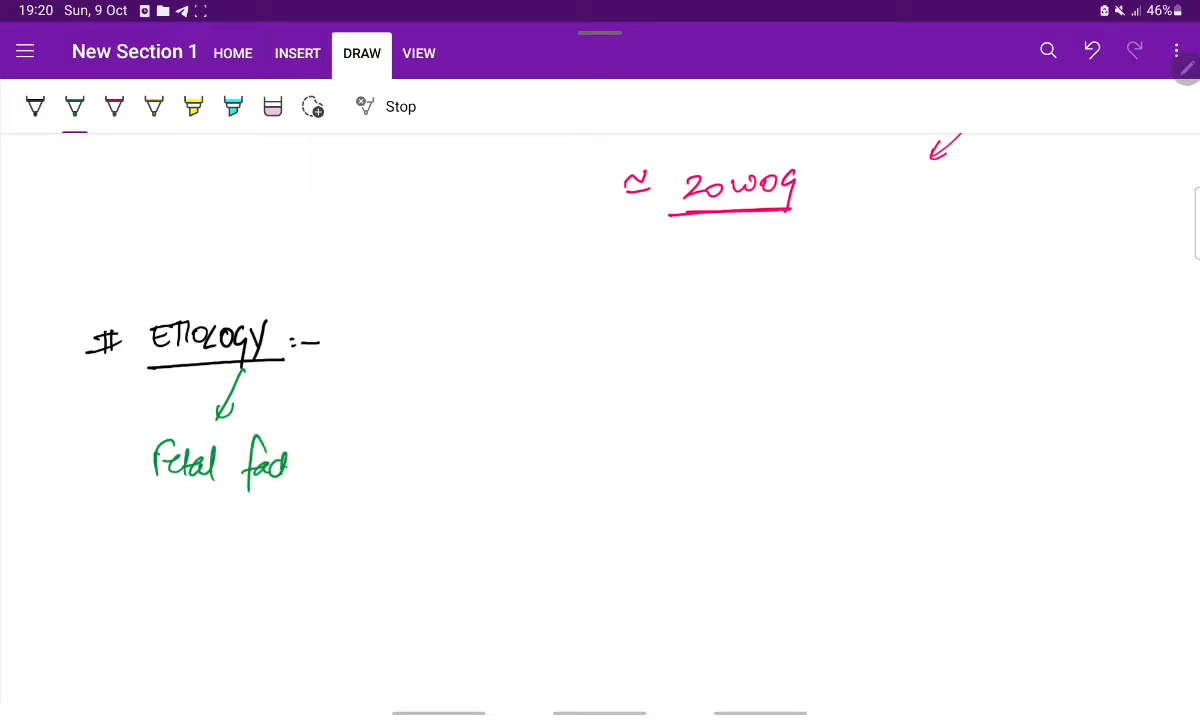
drag(245, 375, 555, 420)
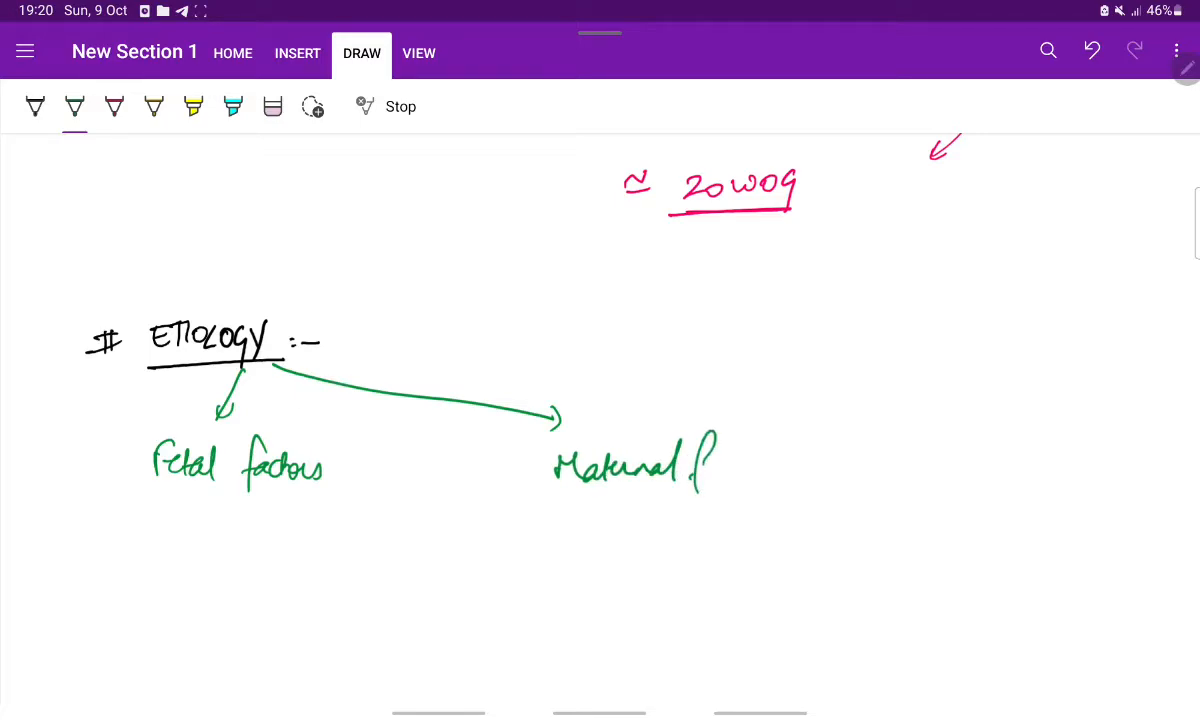
drag(690, 460, 780, 470)
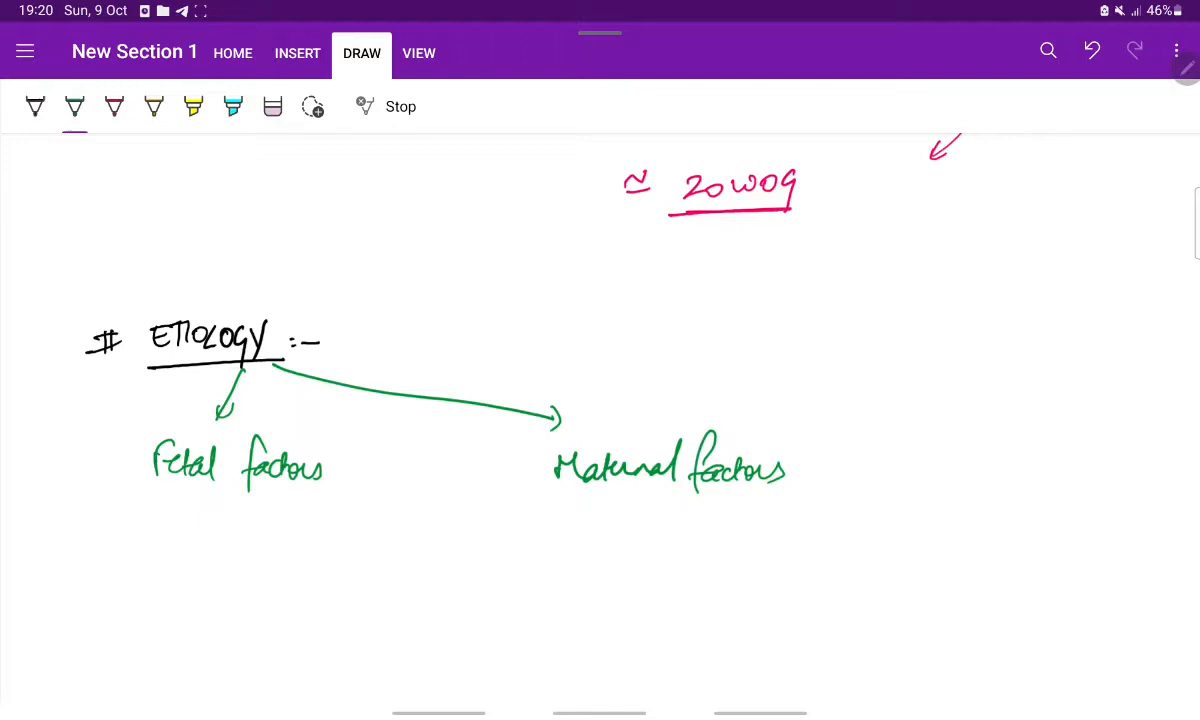
Step: Draw yellow arrows from Maternal factors to Infections, Systemic ds, Uterine causes and Immunological
scroll(down, 3)
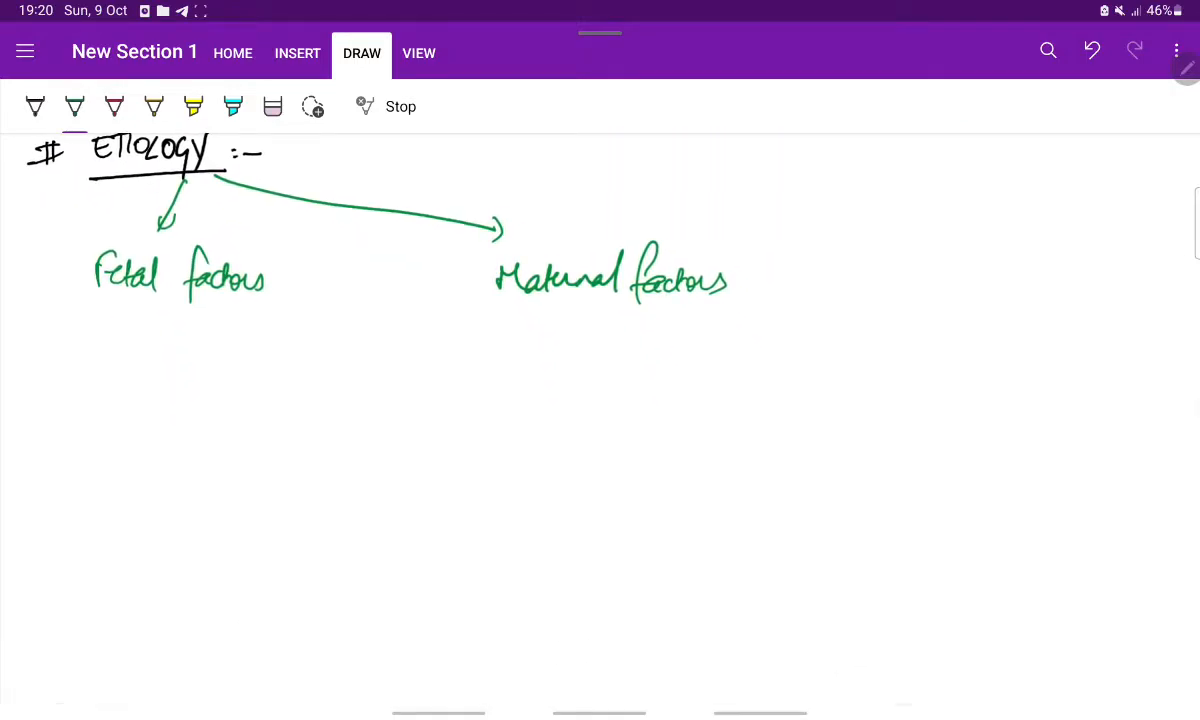
drag(545, 325, 515, 370)
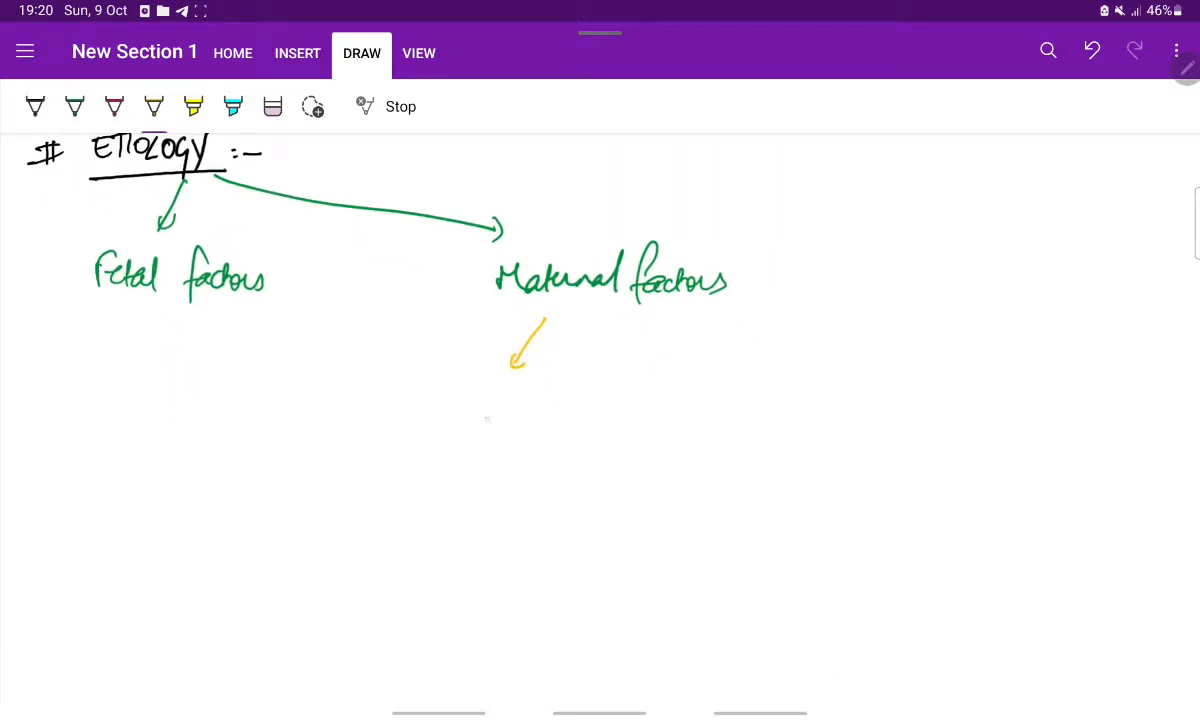
drag(460, 410, 490, 450)
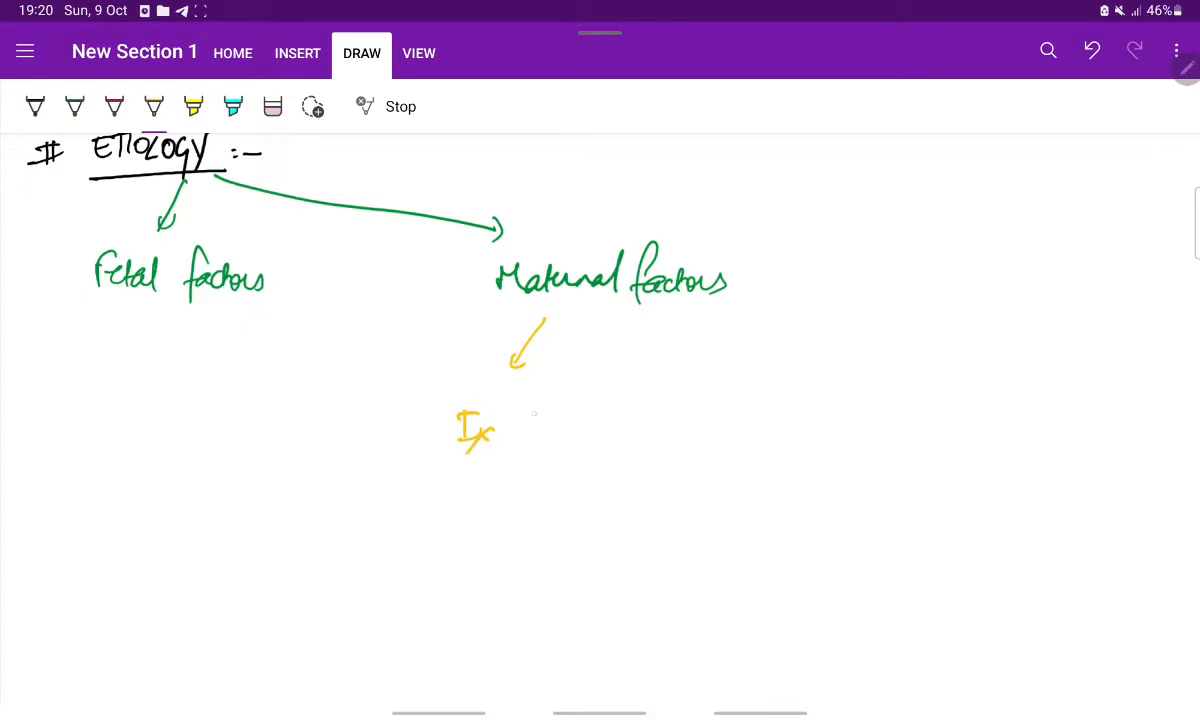
drag(650, 320, 665, 370)
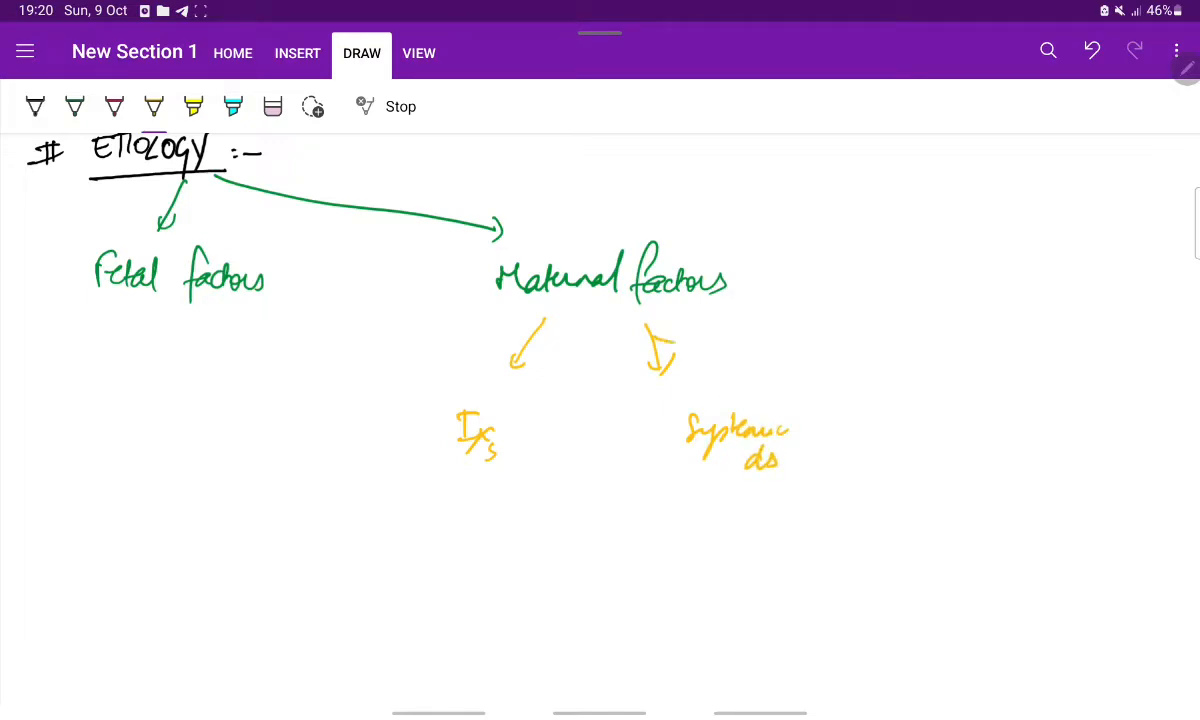
drag(660, 350, 910, 390)
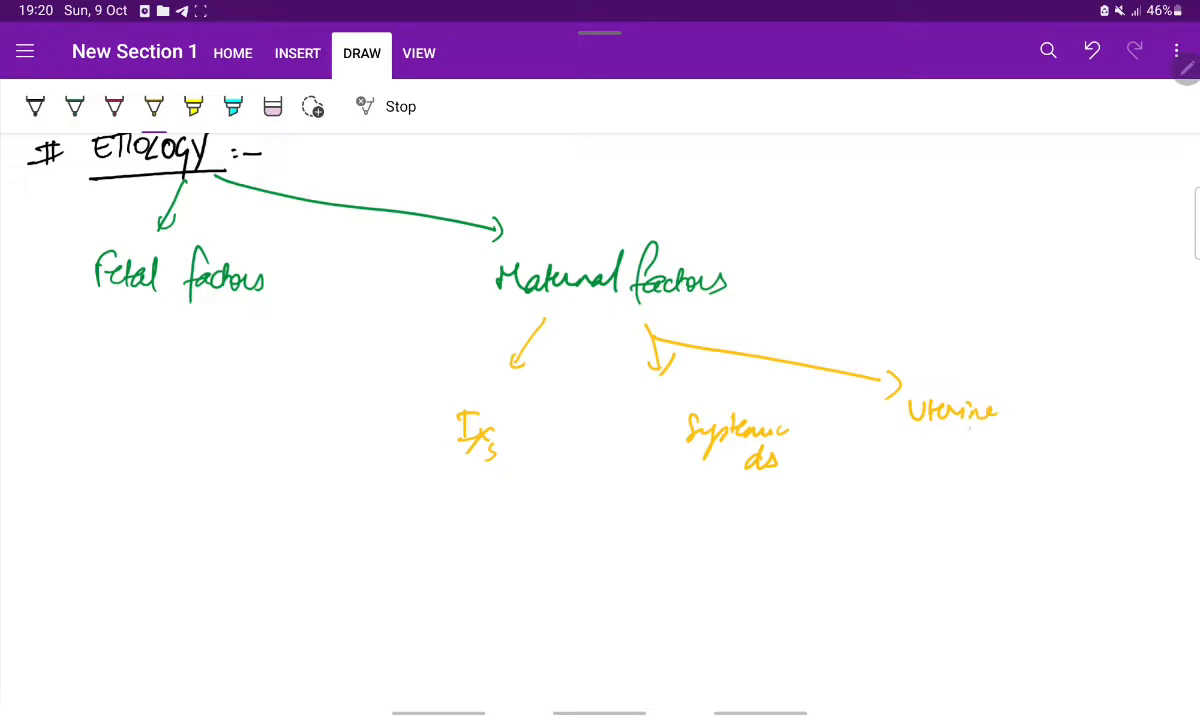
drag(910, 440, 1020, 440)
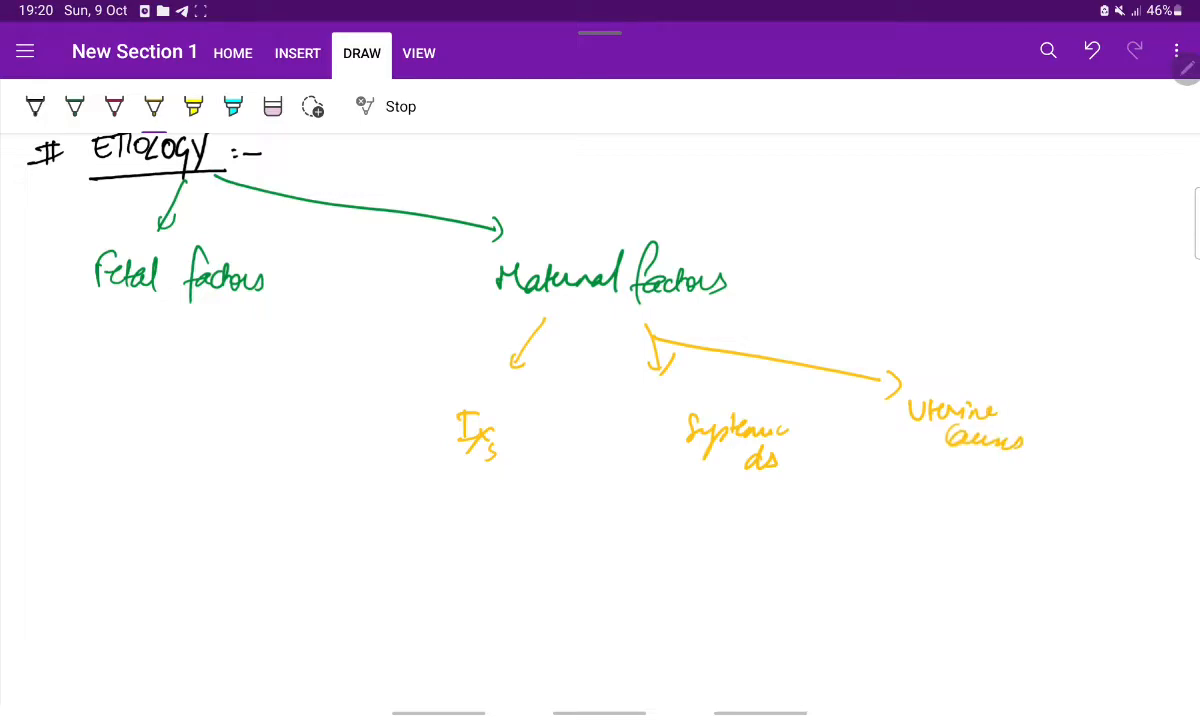
drag(680, 315, 1040, 350)
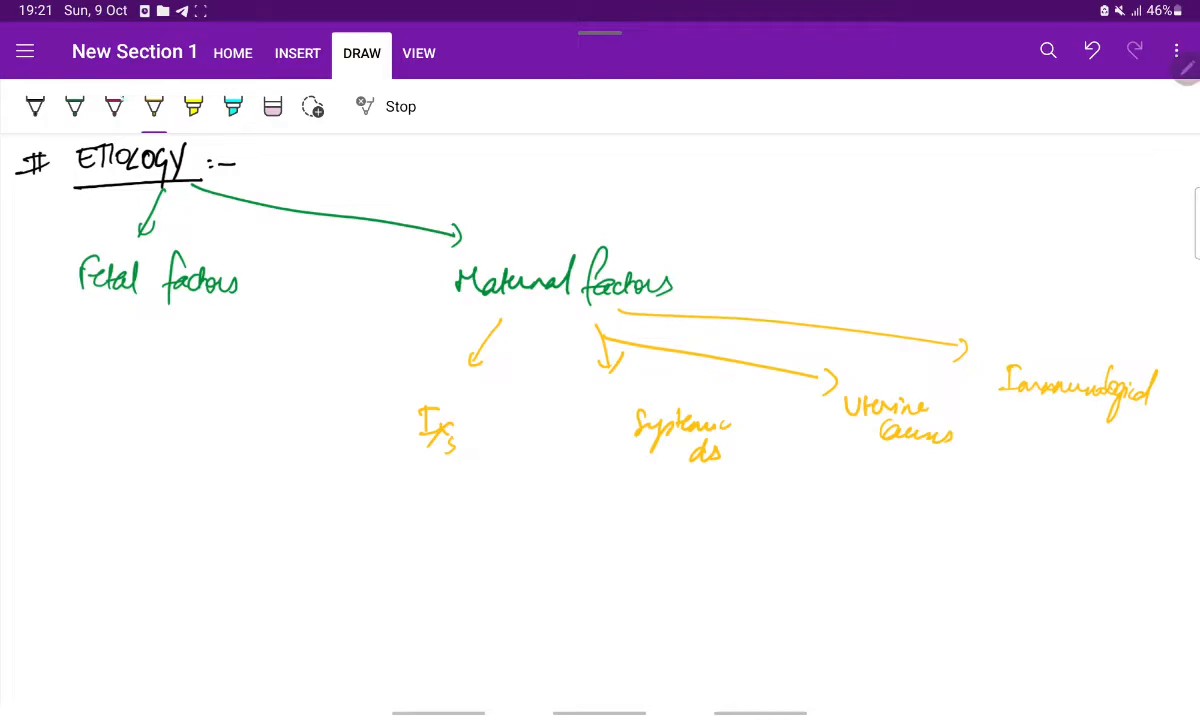
Step: Draw a pink arrow to 'Intrinsic defects', noting 'Chrom. abn' at 25-40%
drag(147, 305, 147, 345)
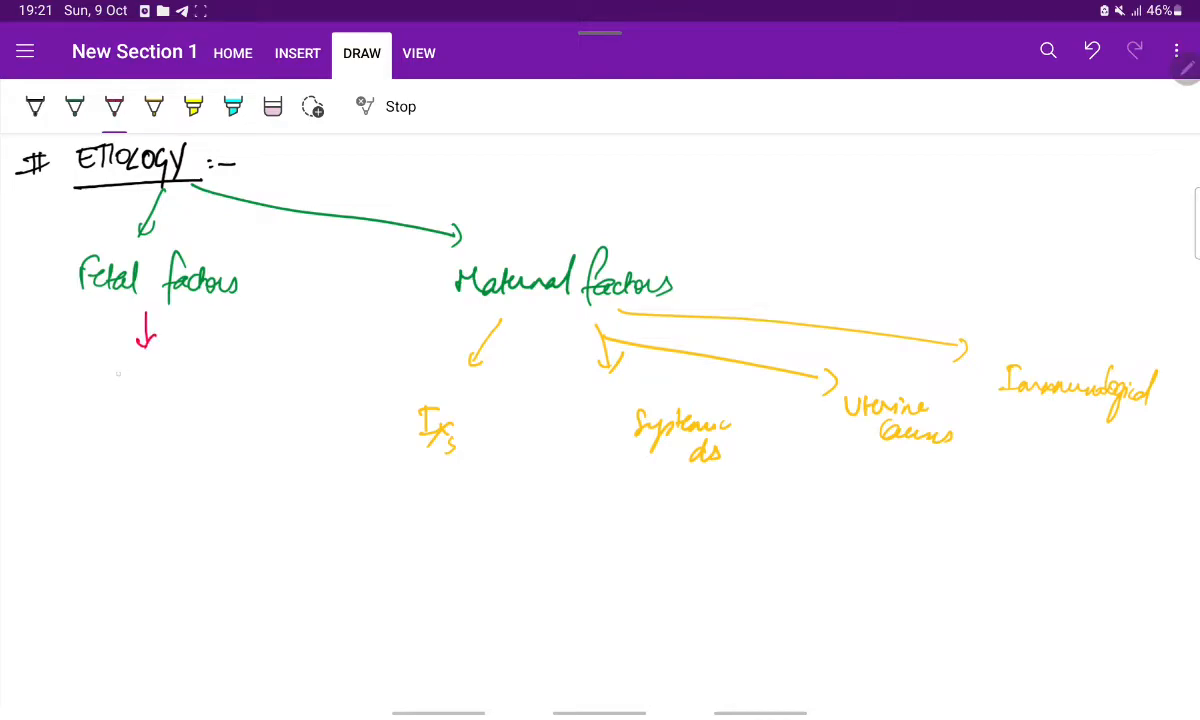
drag(110, 365, 120, 390)
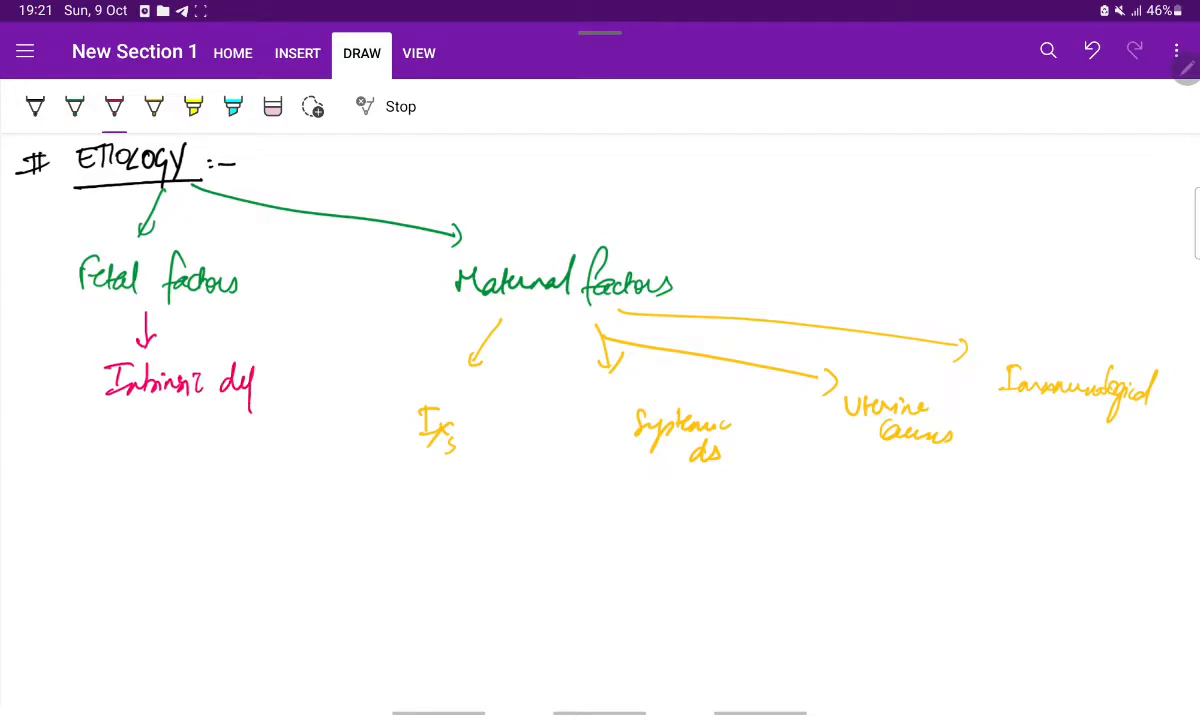
drag(235, 385, 290, 385)
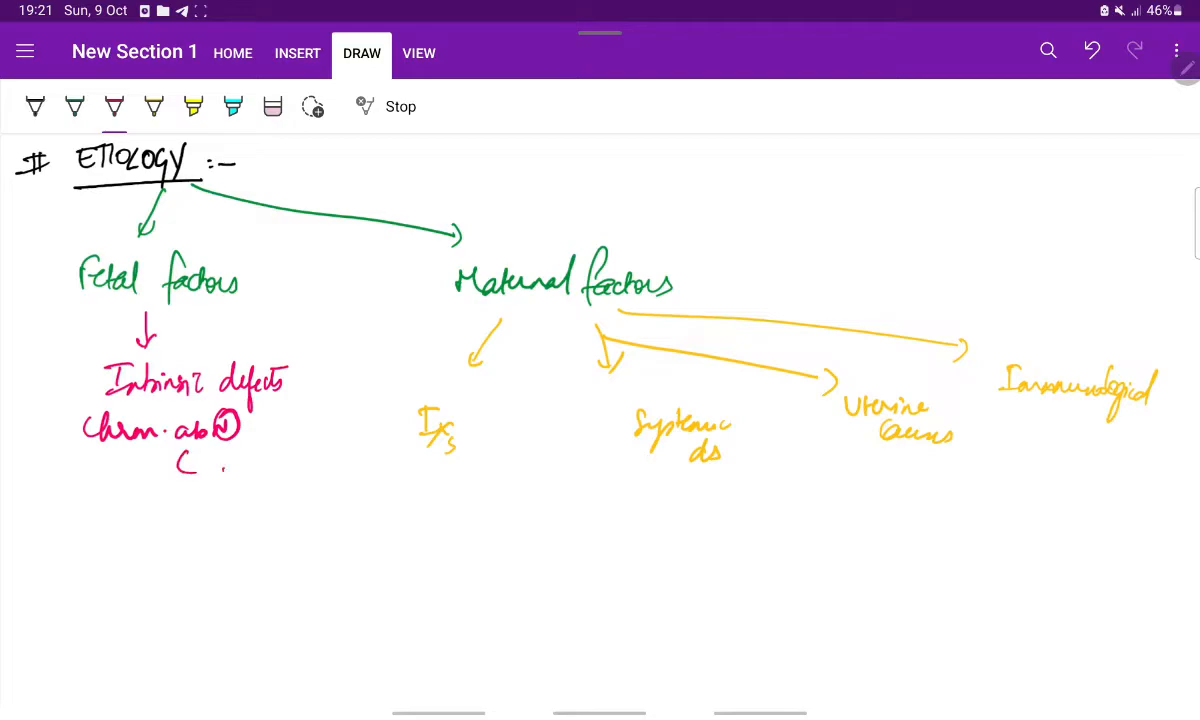
drag(220, 475, 295, 475)
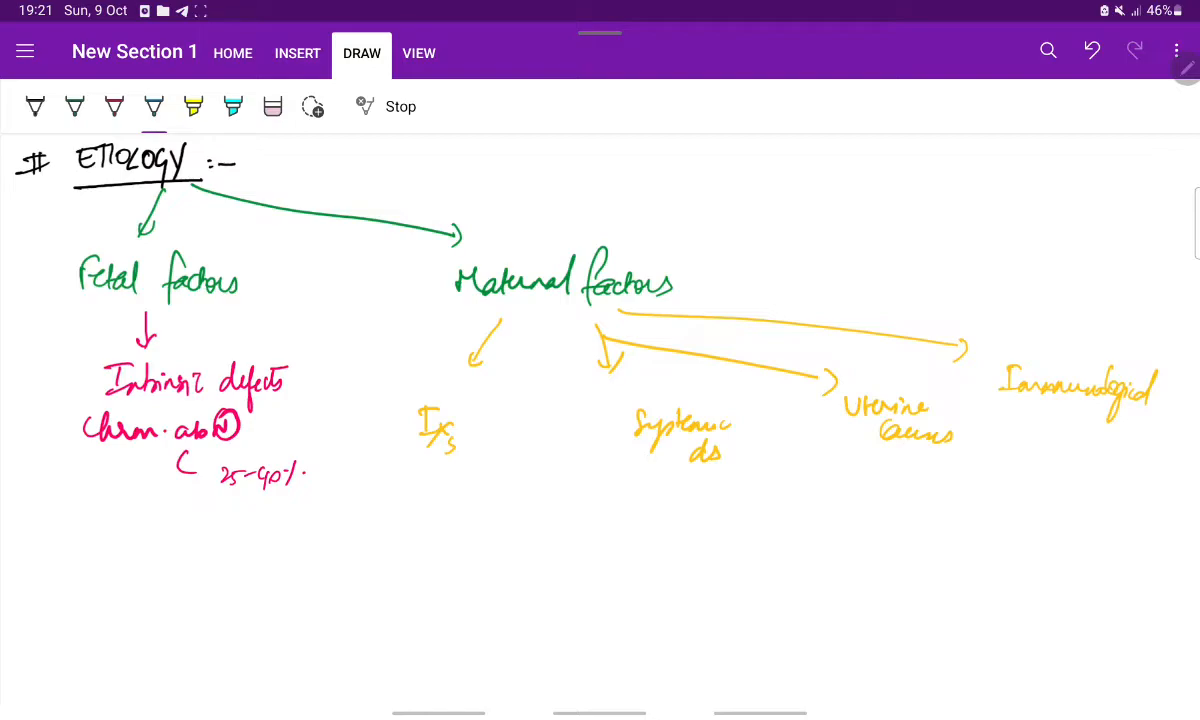
Step: Under Infections, write underlined 'TORCH' in blue with a branch to 'Others'
drag(432, 470, 432, 500)
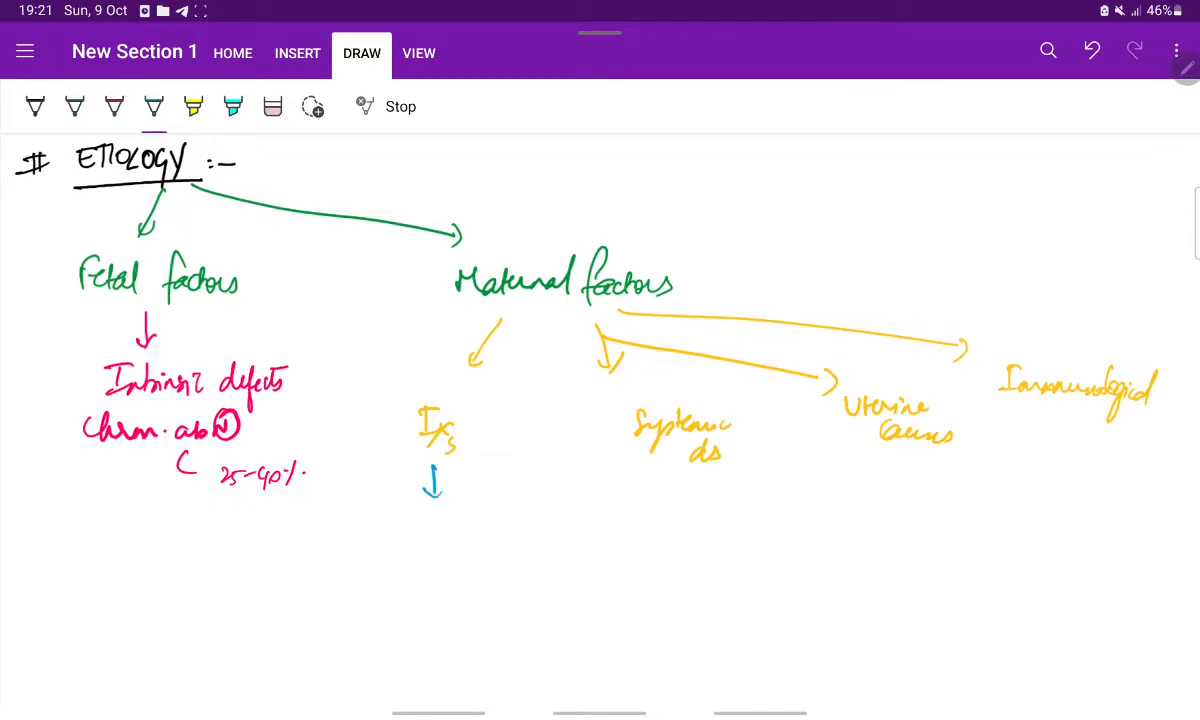
text(TORCH)
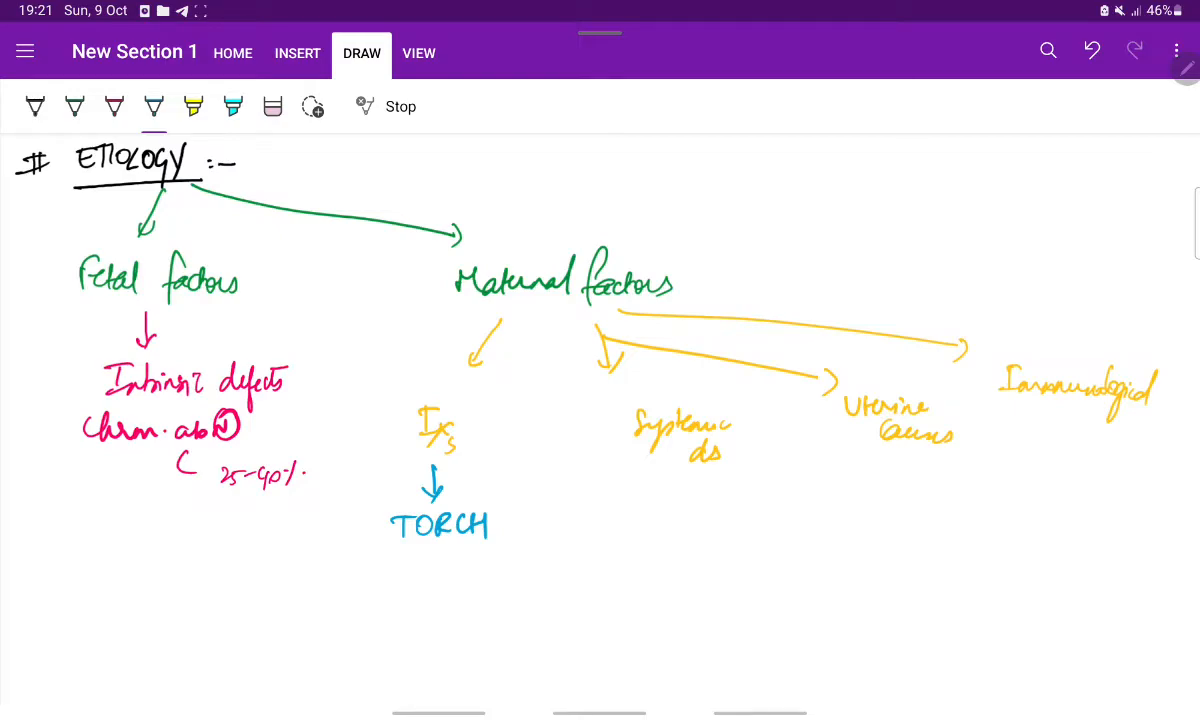
drag(385, 545, 485, 545)
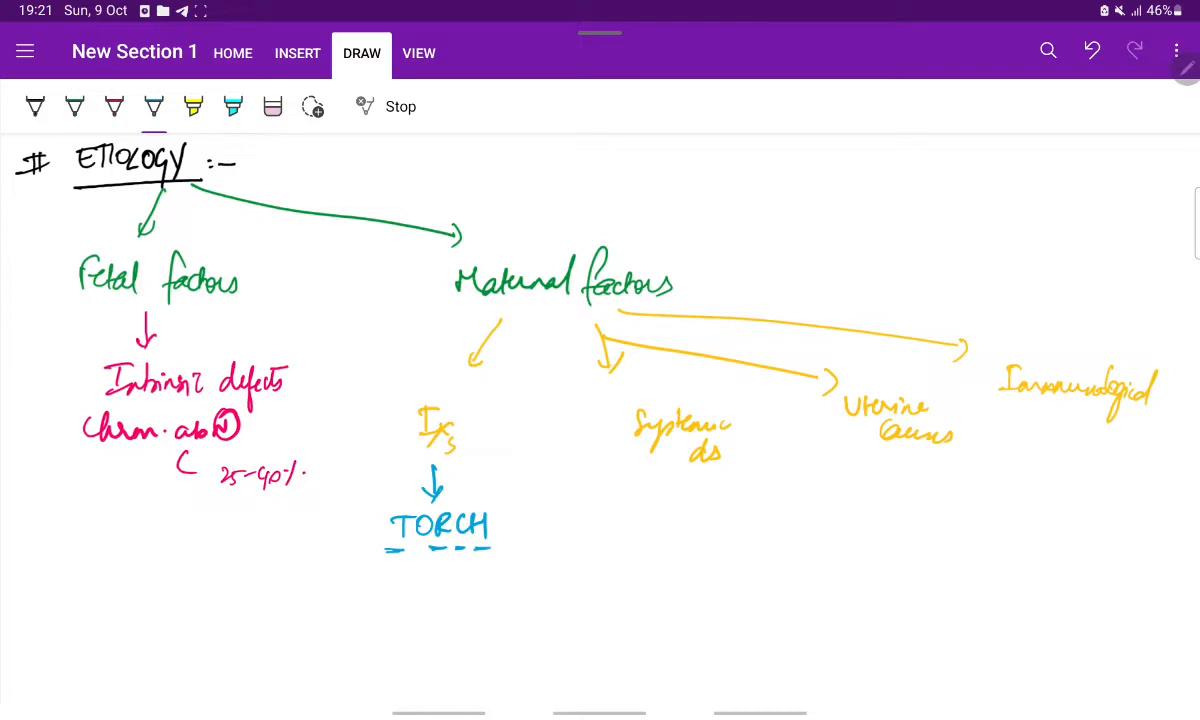
drag(400, 555, 395, 585)
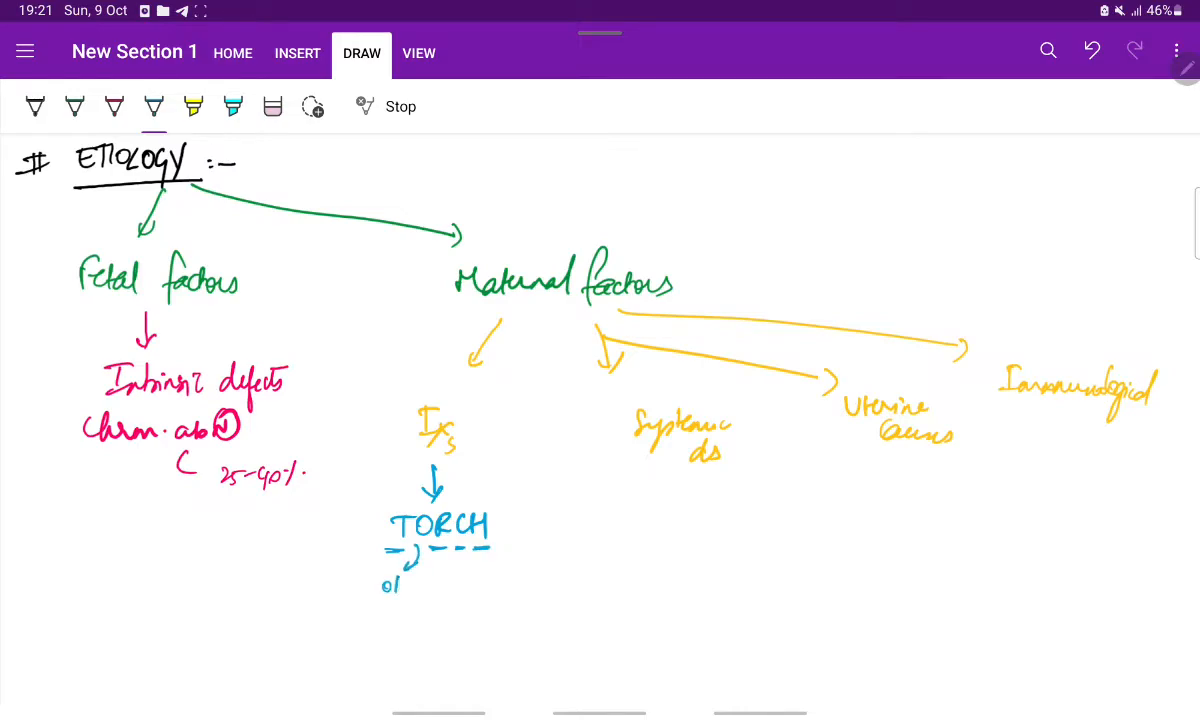
text(Others: syphilis)
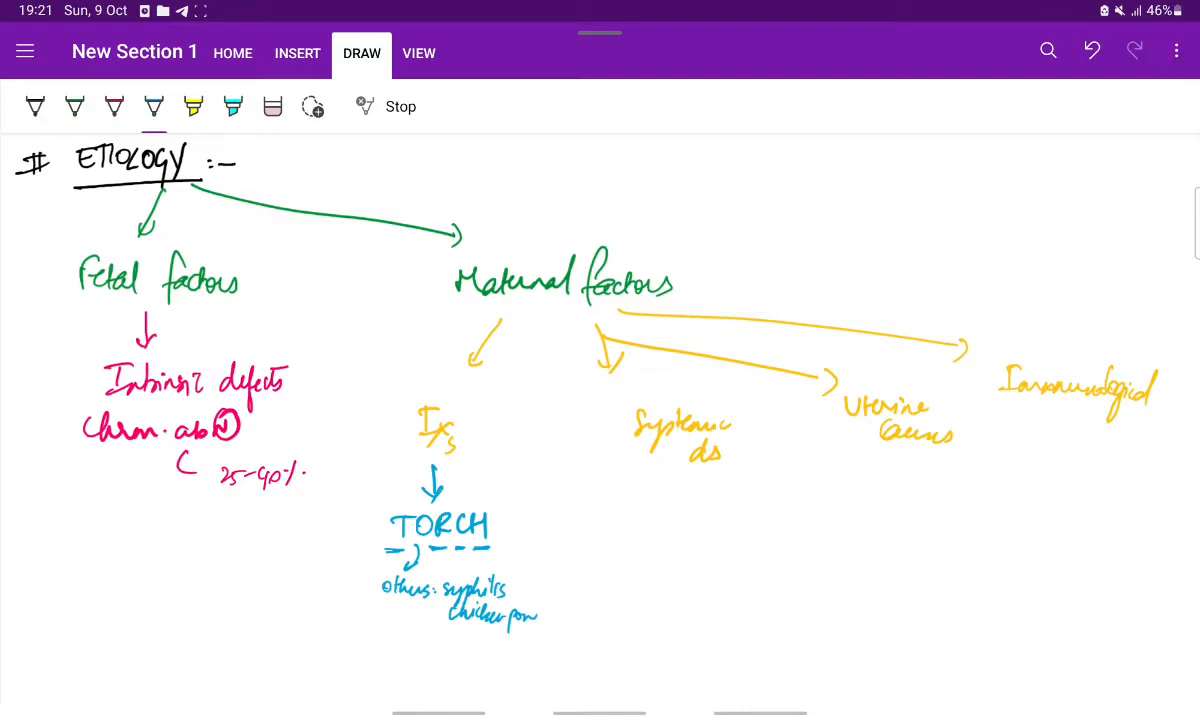
Step: Add 'IDDM' under systemic diseases, plus uterine malformation and cervical incompetence under uterine causes
drag(665, 470, 670, 490)
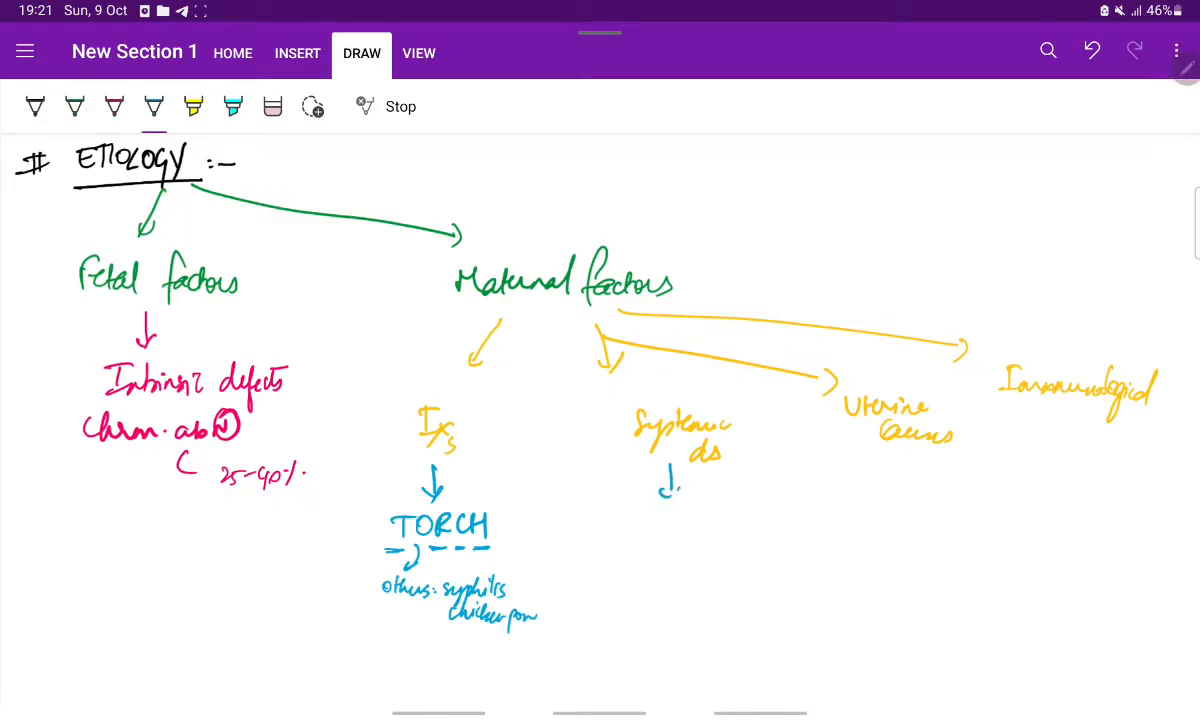
text(IDDM)
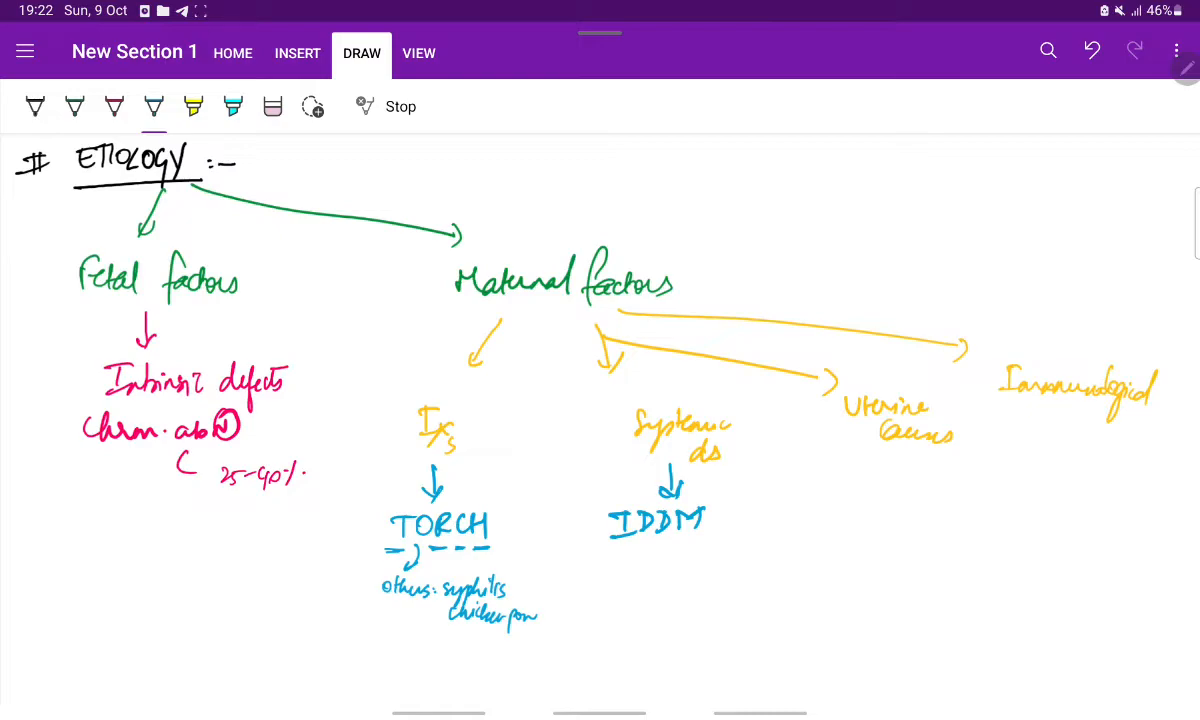
drag(880, 440, 875, 490)
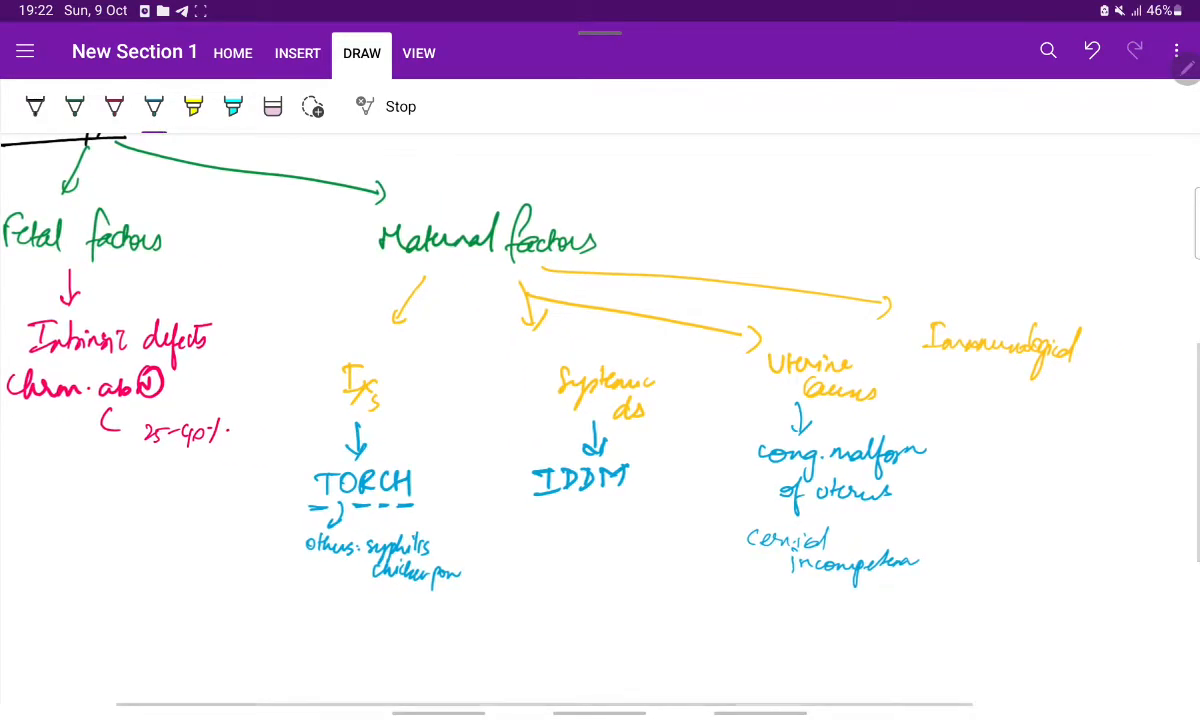
Step: Under Immunological, write 'APLA syndrome' with tests: lupus anticoagulant and anticardiolipin antibodies
drag(1000, 380, 1000, 430)
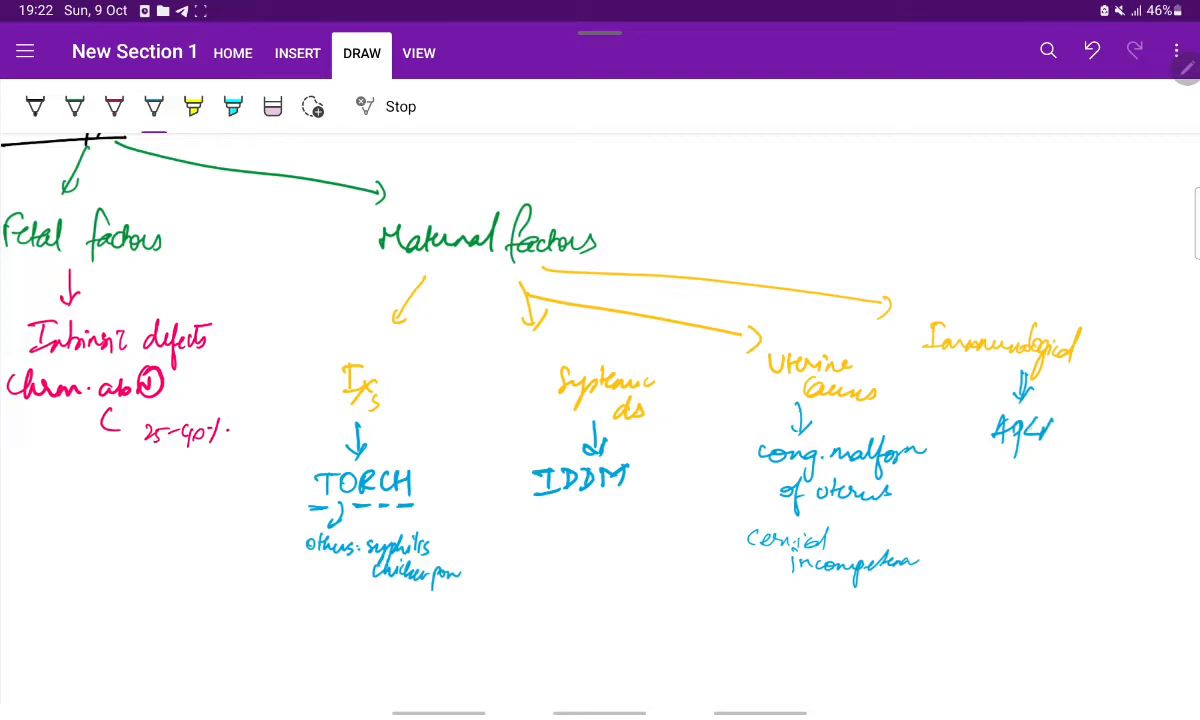
drag(1015, 430, 1070, 430)
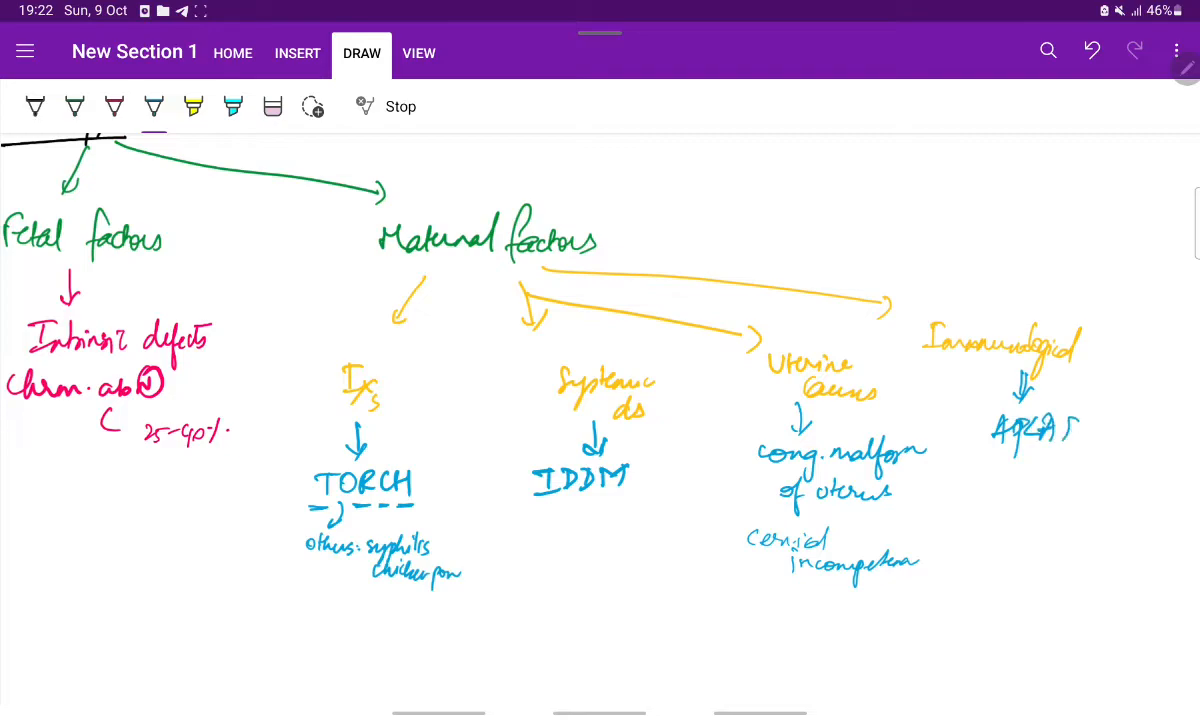
drag(1040, 430, 1110, 430)
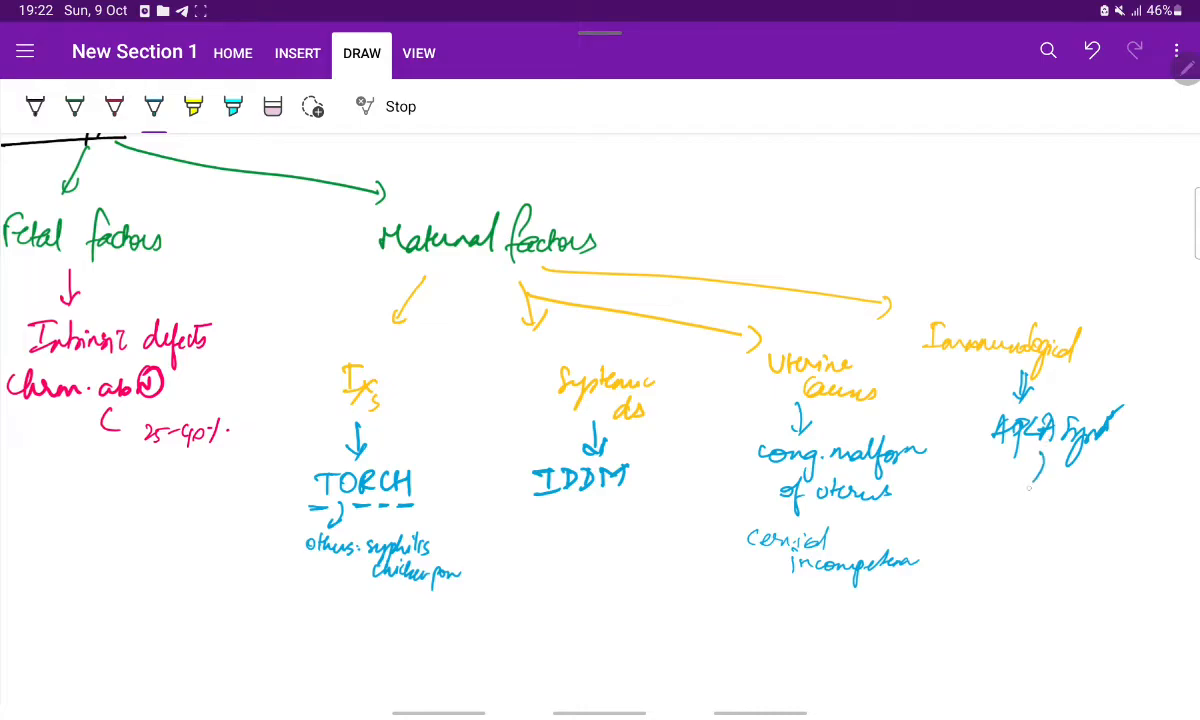
text(test?)
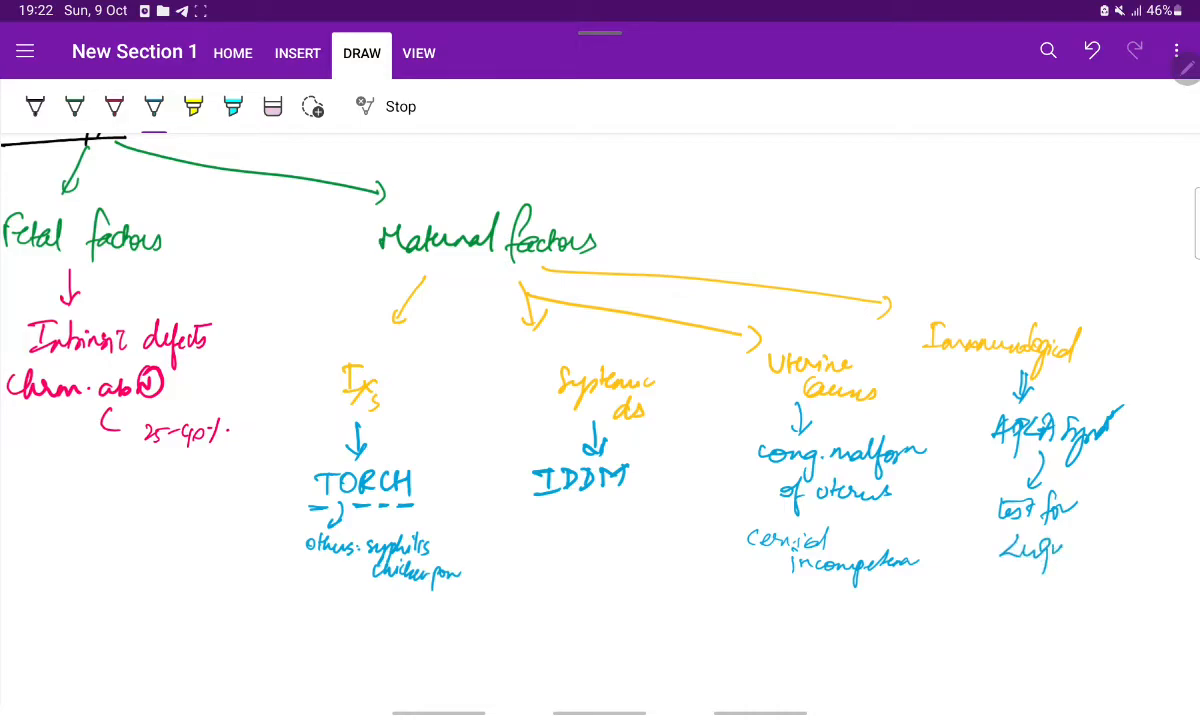
drag(1080, 560, 1110, 580)
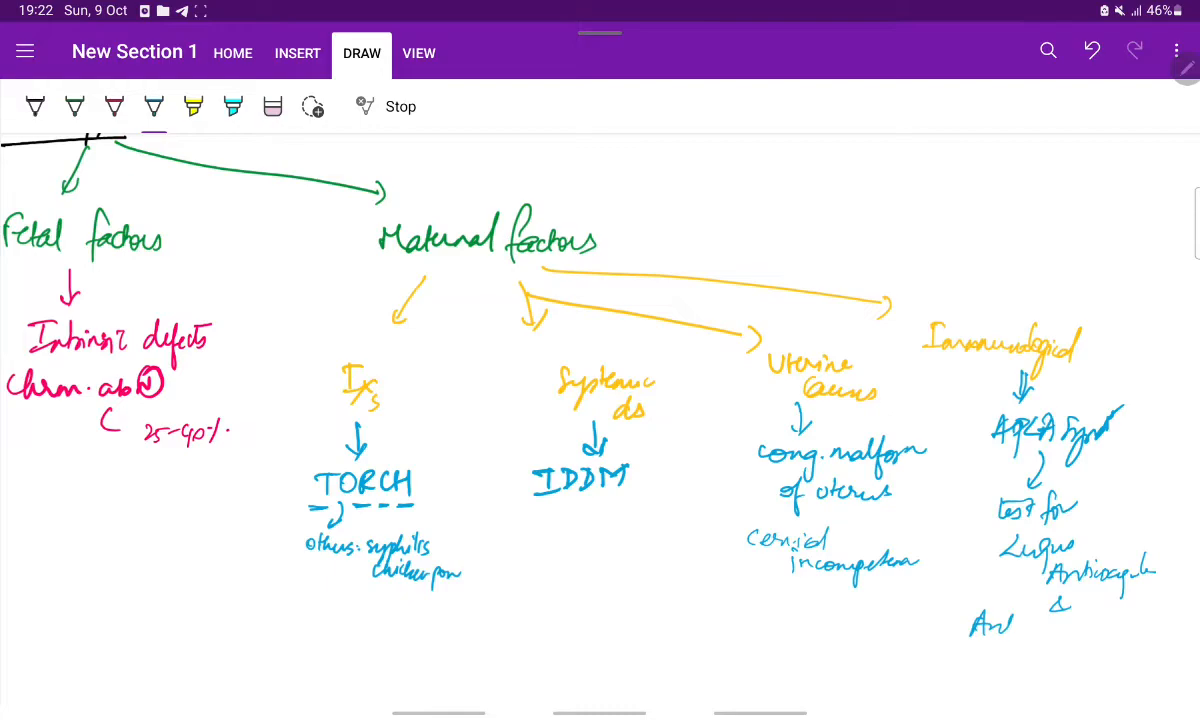
drag(970, 620, 1095, 620)
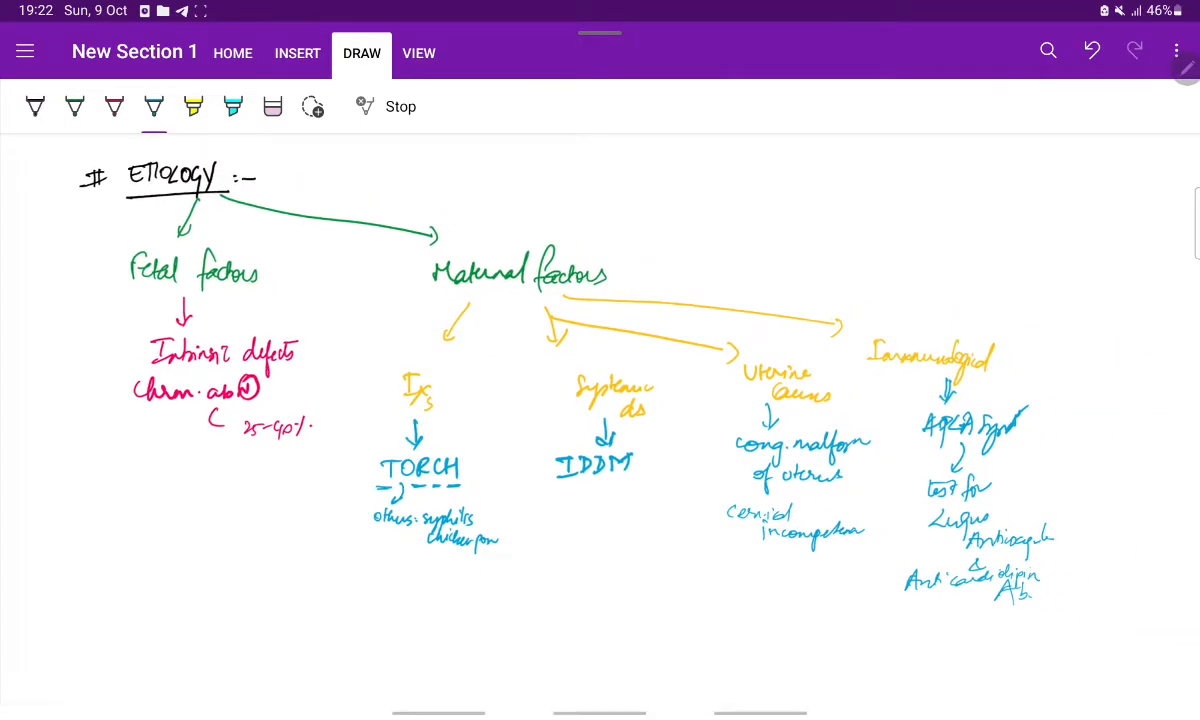
scroll(down, 3)
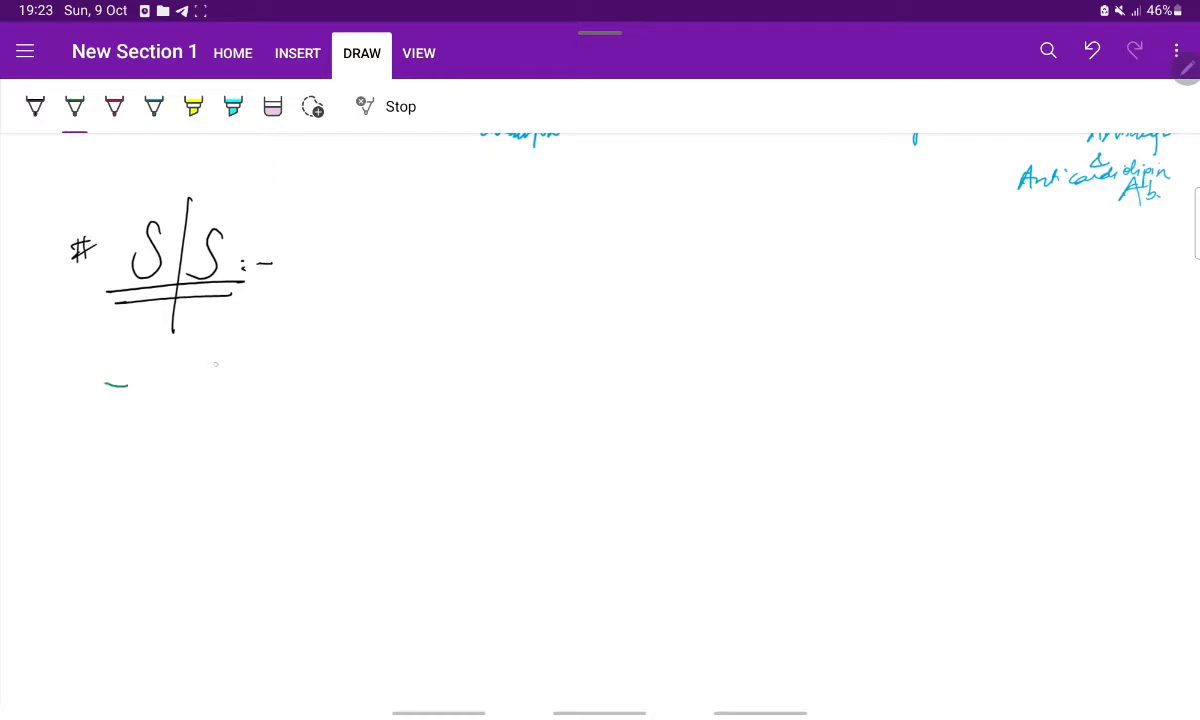
Step: List green arrow symptoms: Amenorrhea, abdominal pain with uterine contractions, and bleeding item
drag(210, 390, 235, 370)
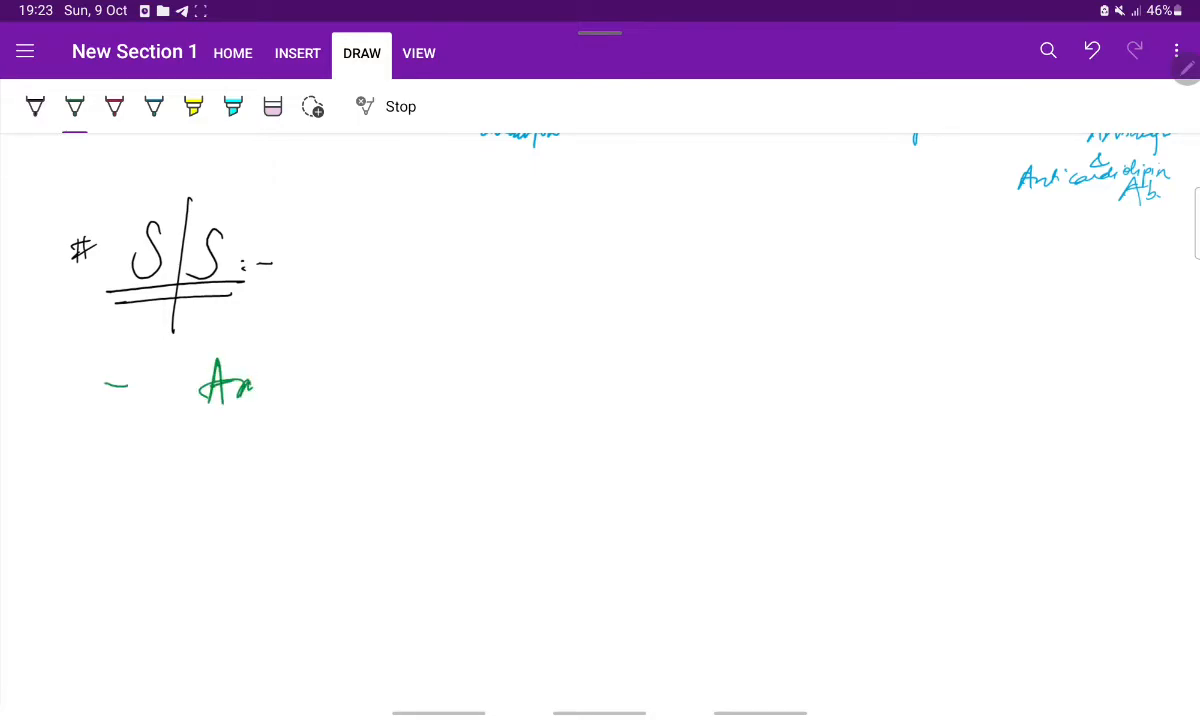
drag(230, 380, 360, 385)
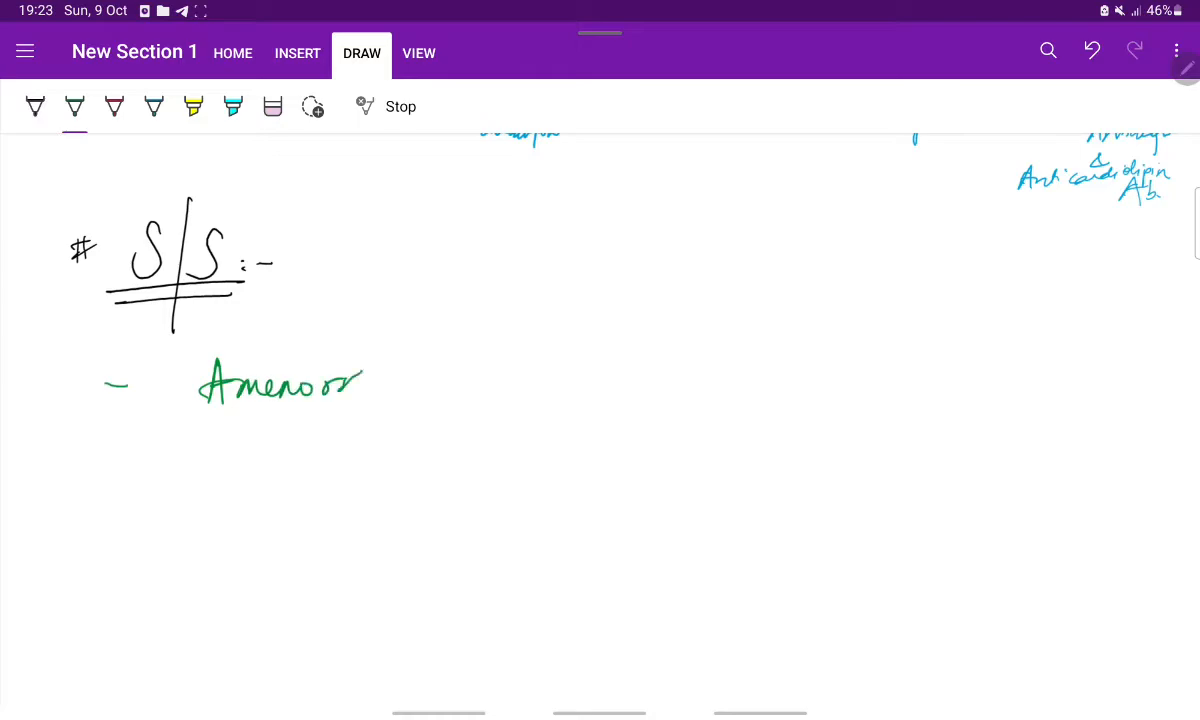
drag(360, 383, 410, 385)
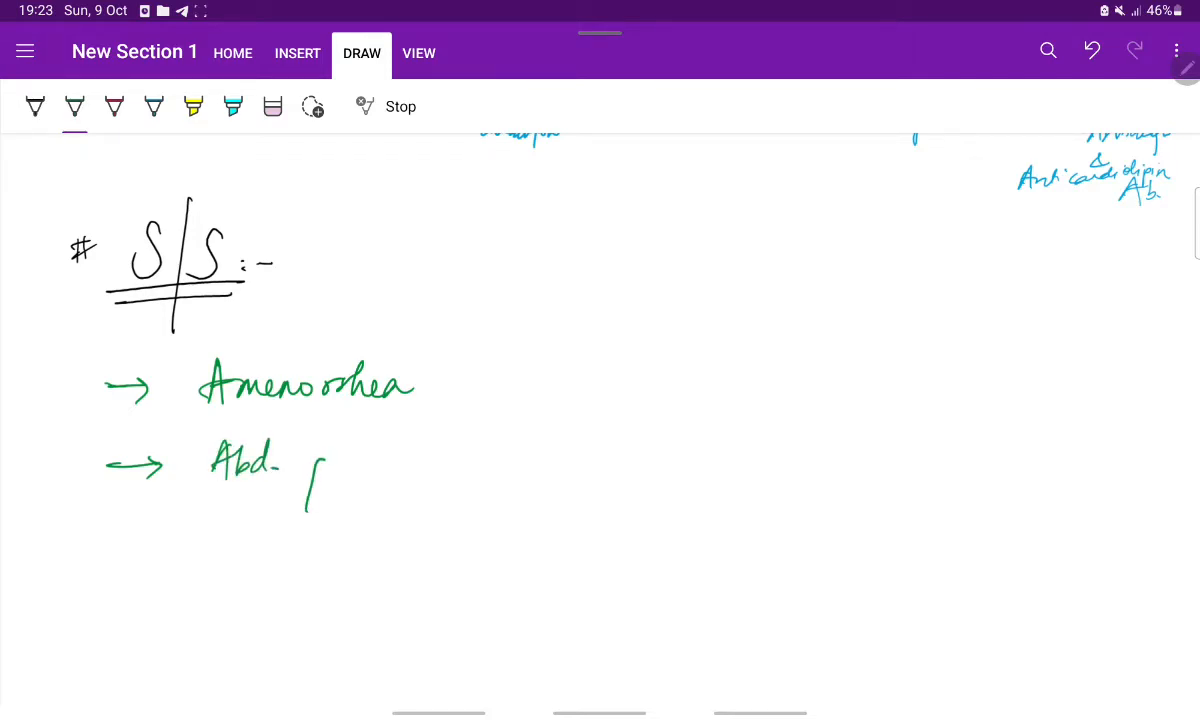
drag(290, 470, 440, 475)
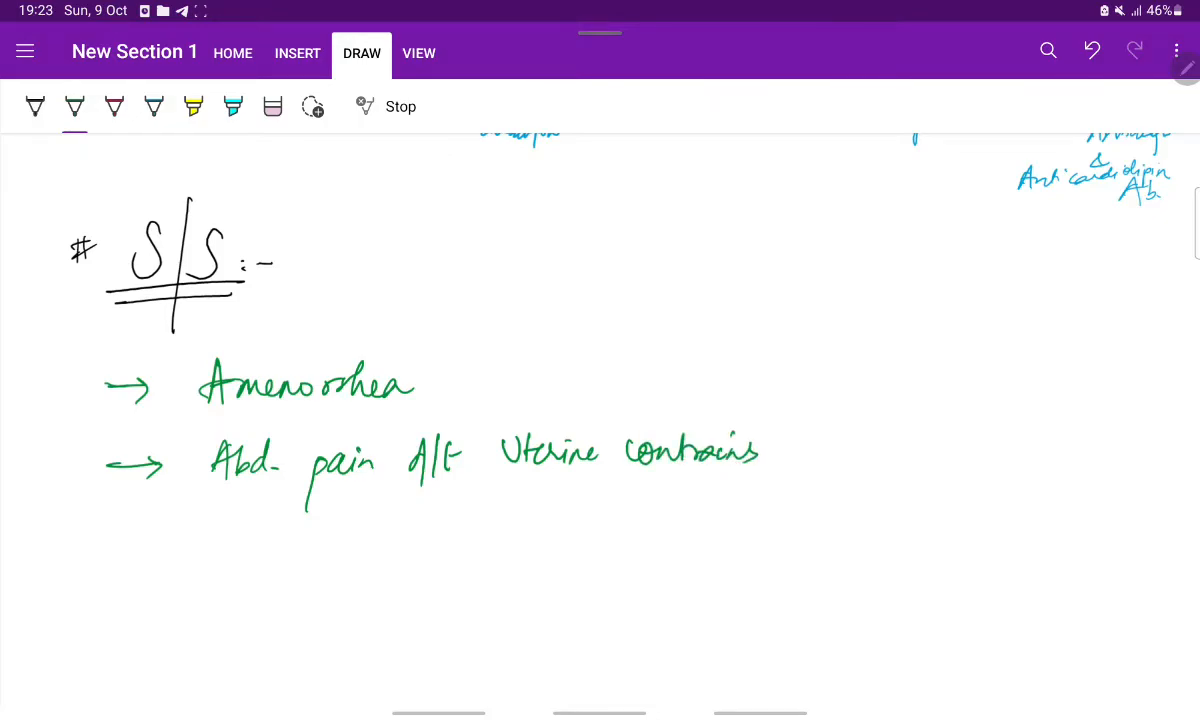
drag(115, 536, 155, 534)
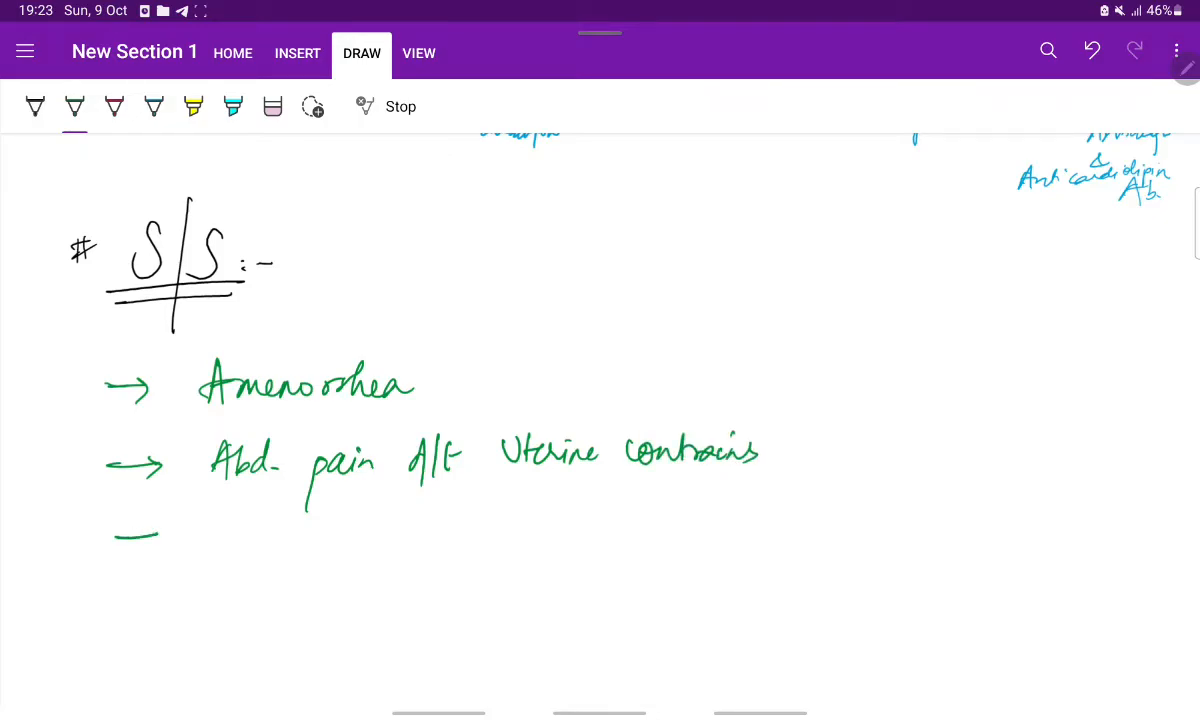
drag(110, 540, 280, 560)
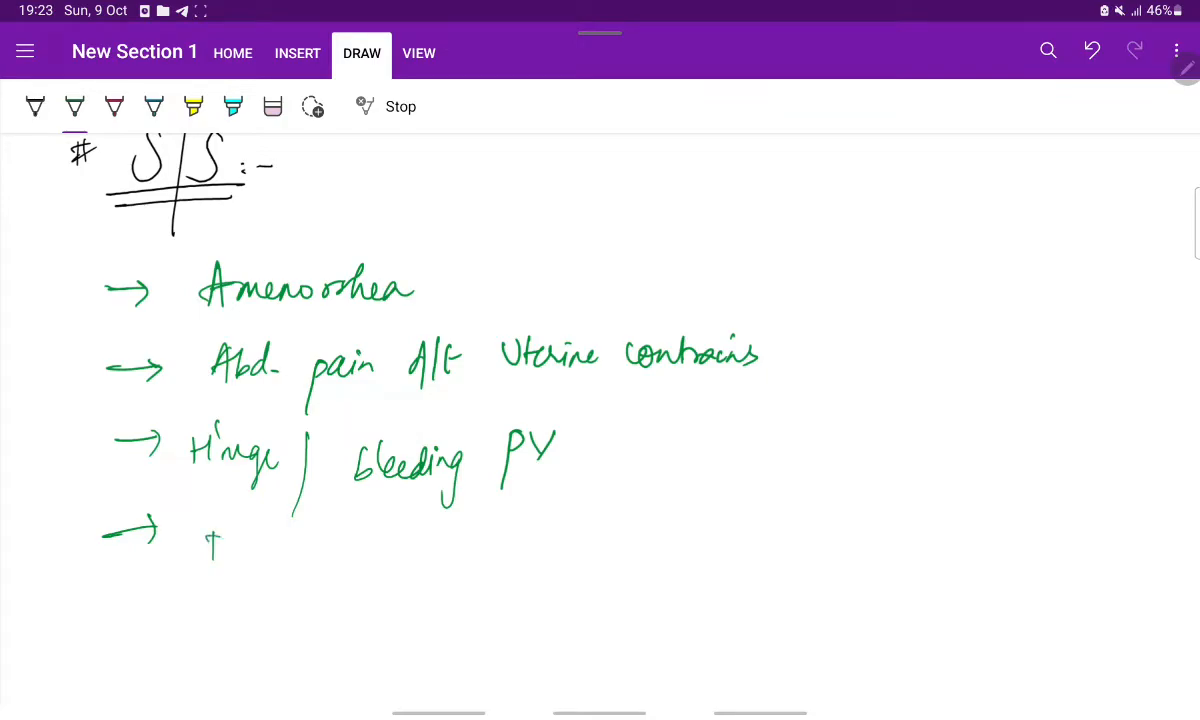
Step: Add 'Dil of Cervix d/t contractions' and begin the 'Expulsion of' item
drag(200, 545, 330, 550)
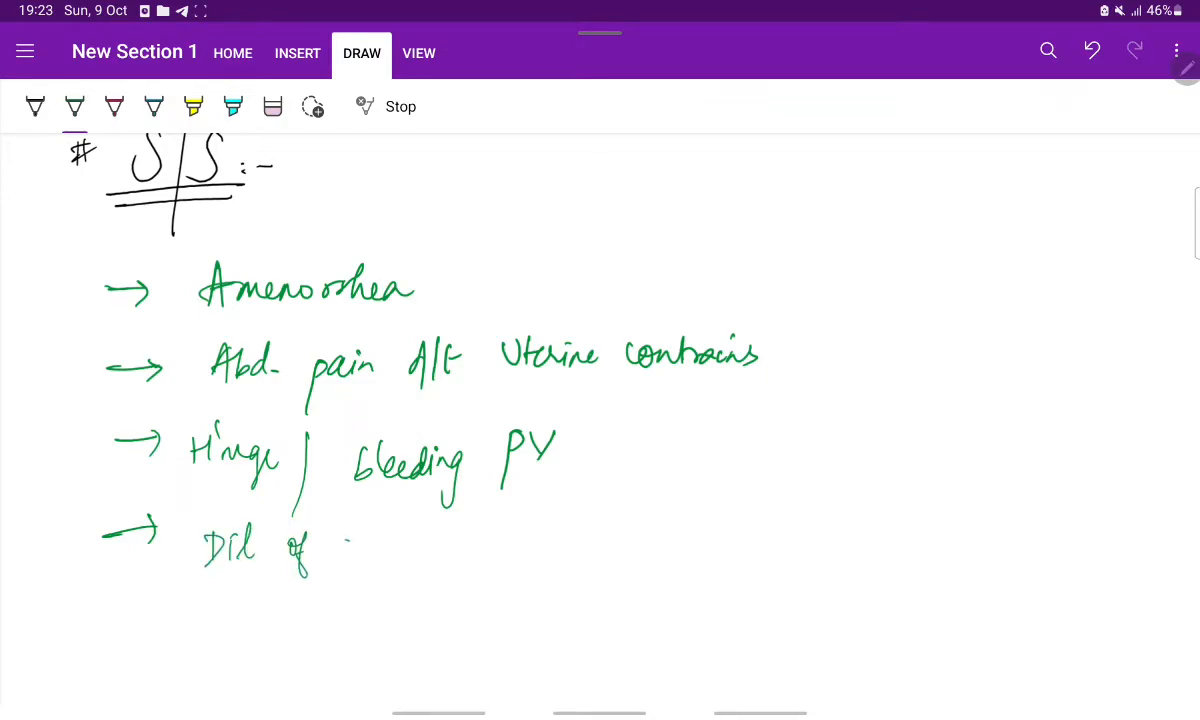
drag(345, 550, 430, 555)
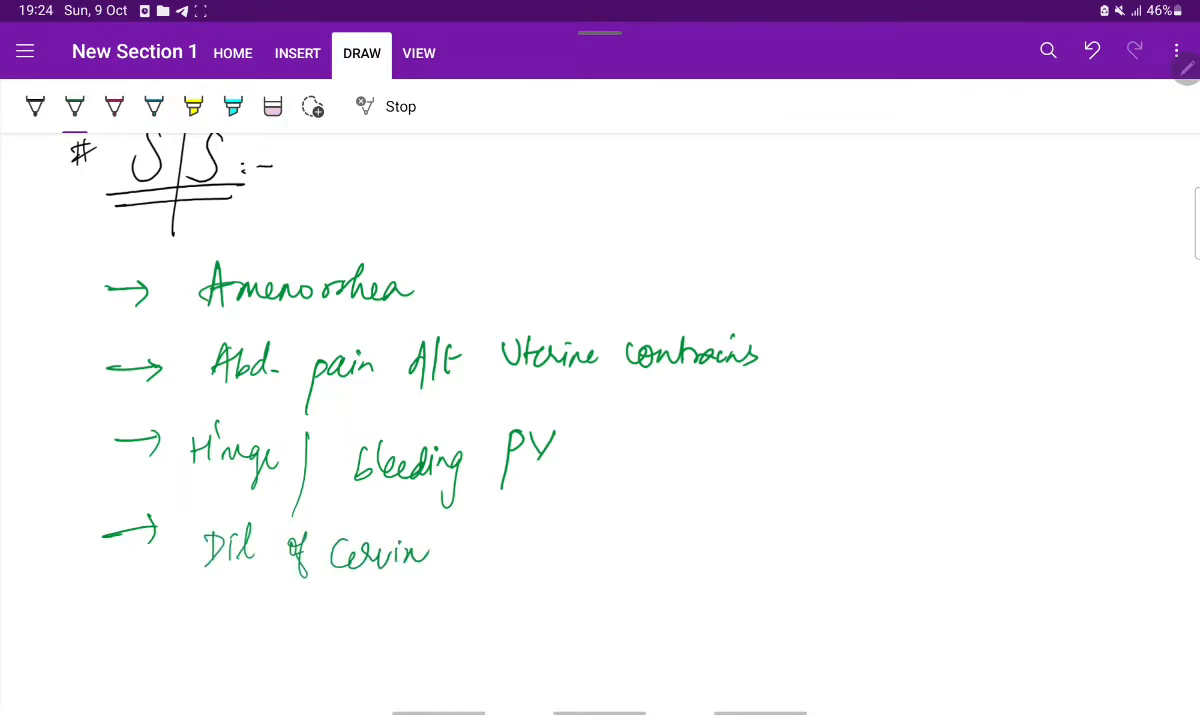
drag(470, 540, 530, 550)
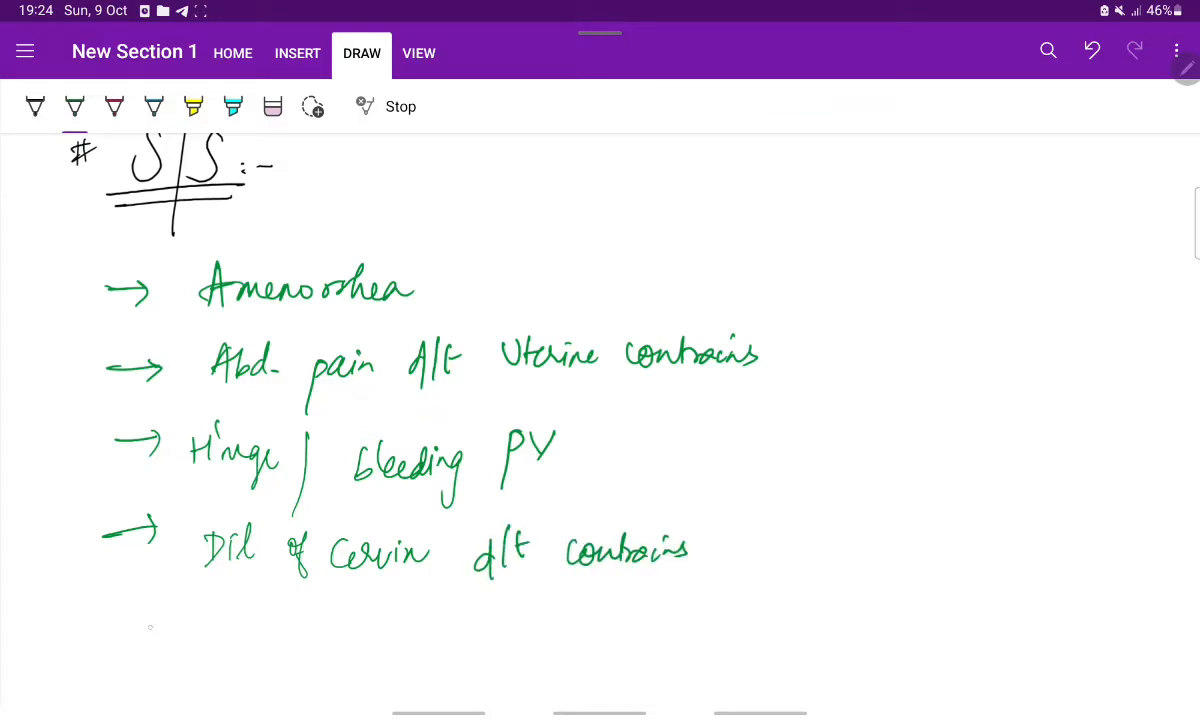
drag(120, 620, 270, 620)
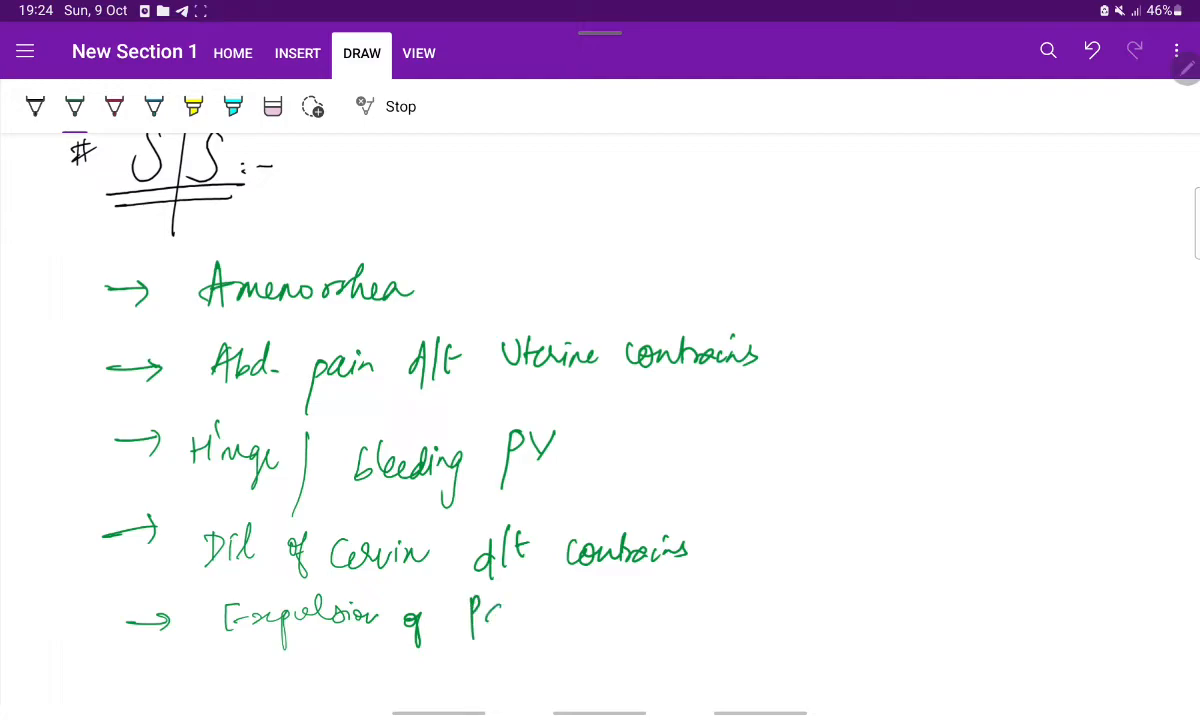
drag(480, 615, 535, 620)
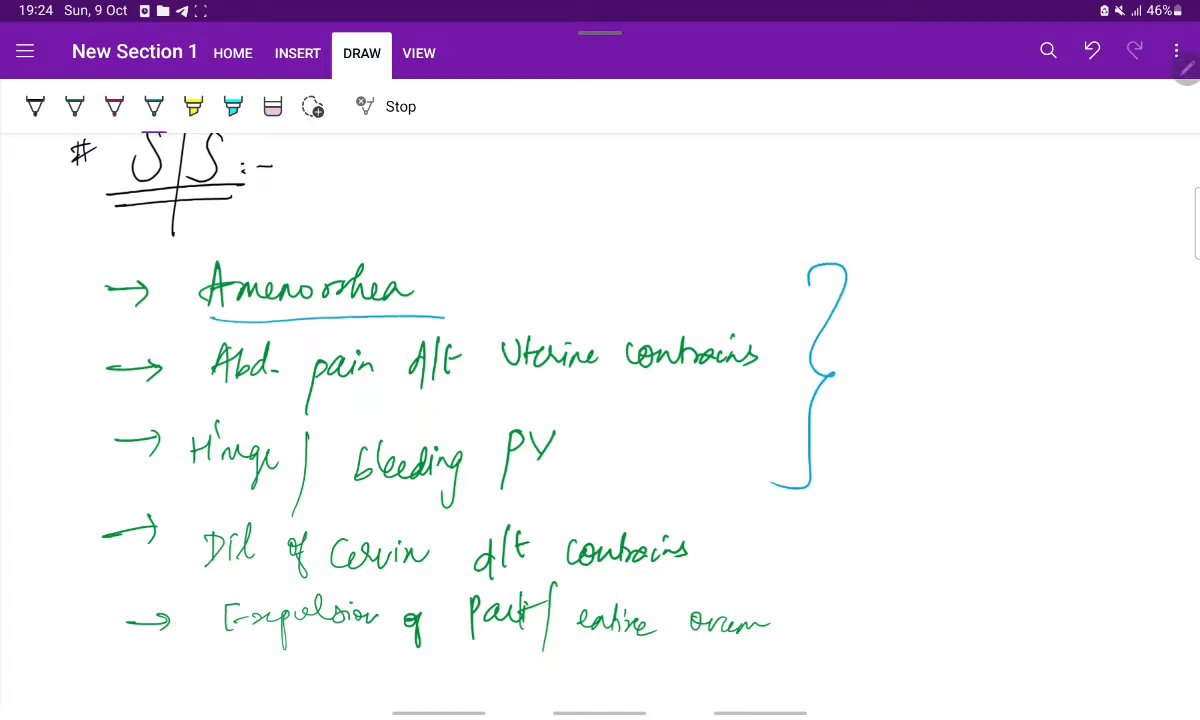
Step: Underline 'Amenorrhea' in blue as a key symptom
drag(205, 383, 360, 383)
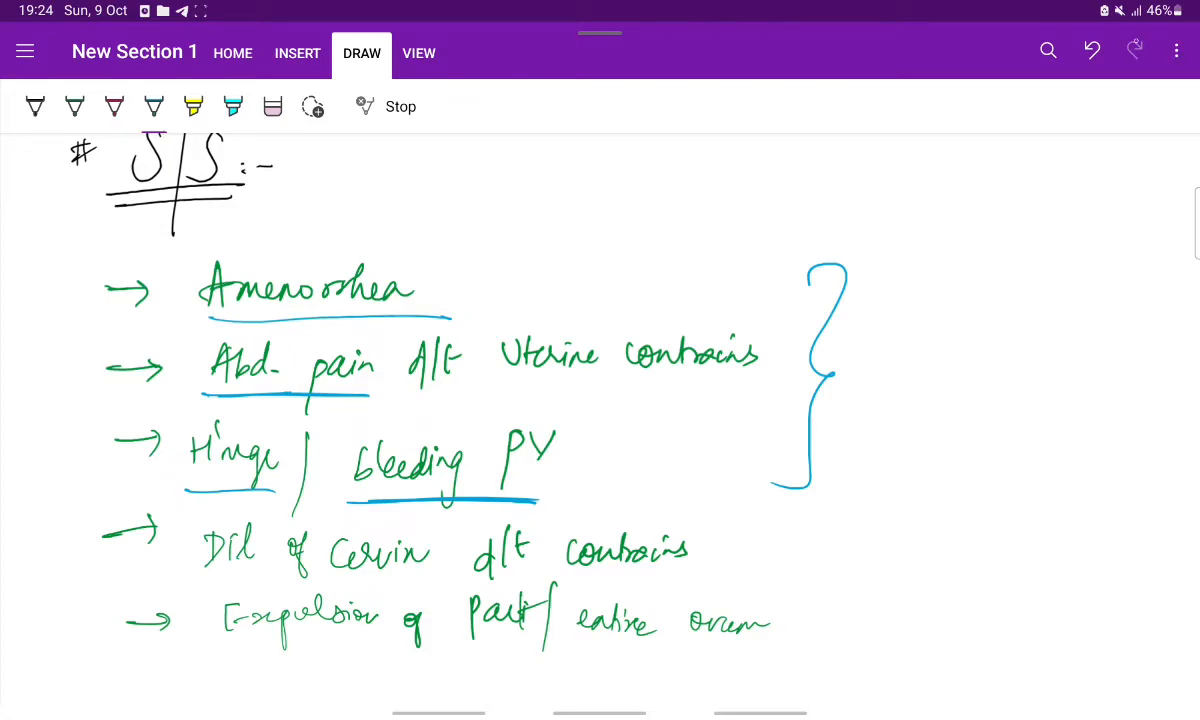
Step: Write and underline the black heading '# Types of Spontaneous Abortions' below the list
scroll(down, 3)
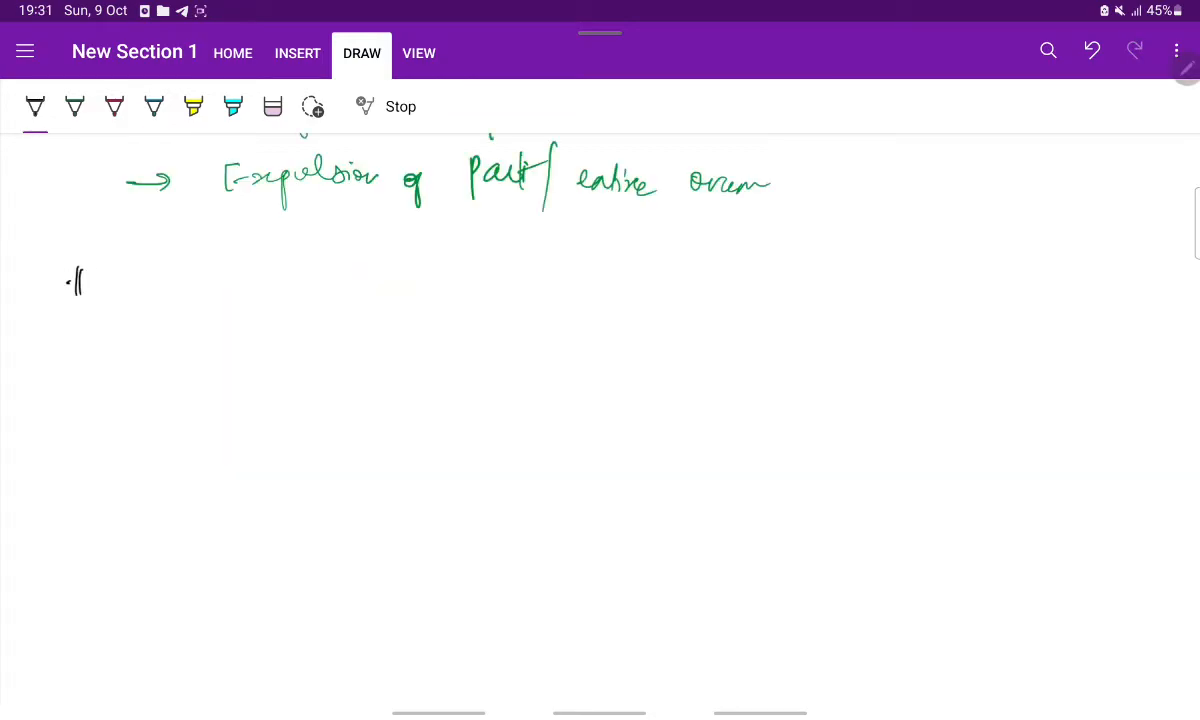
drag(75, 300, 145, 290)
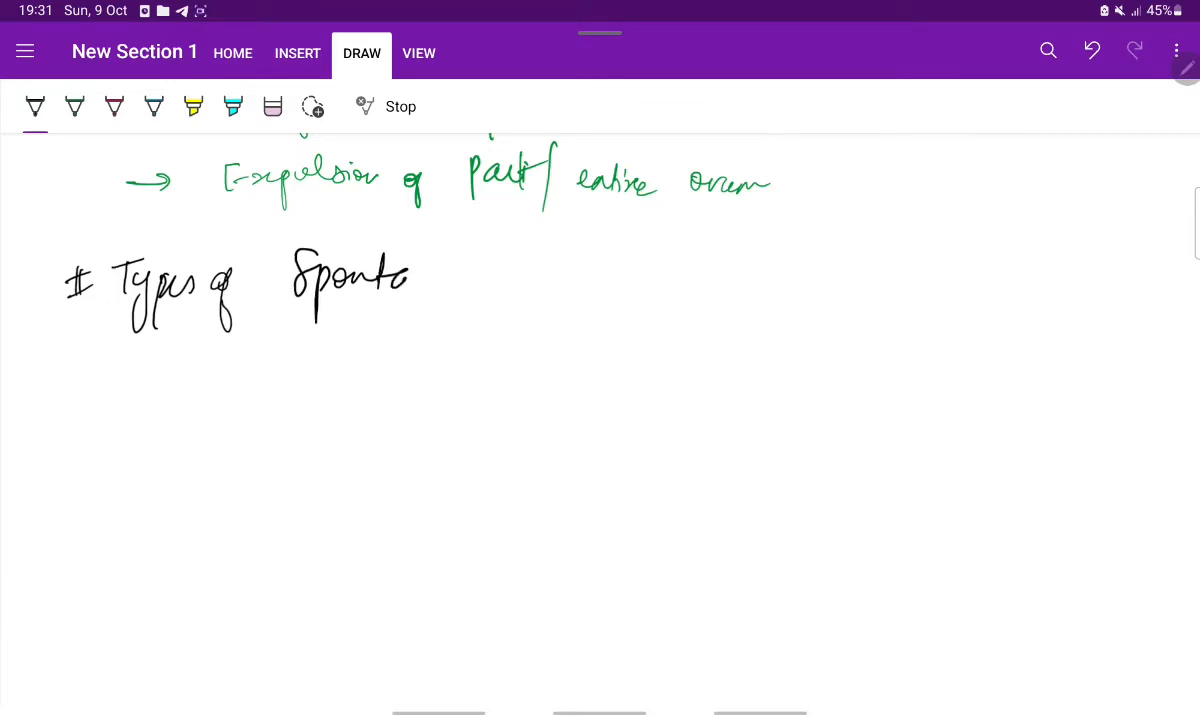
drag(400, 280, 570, 290)
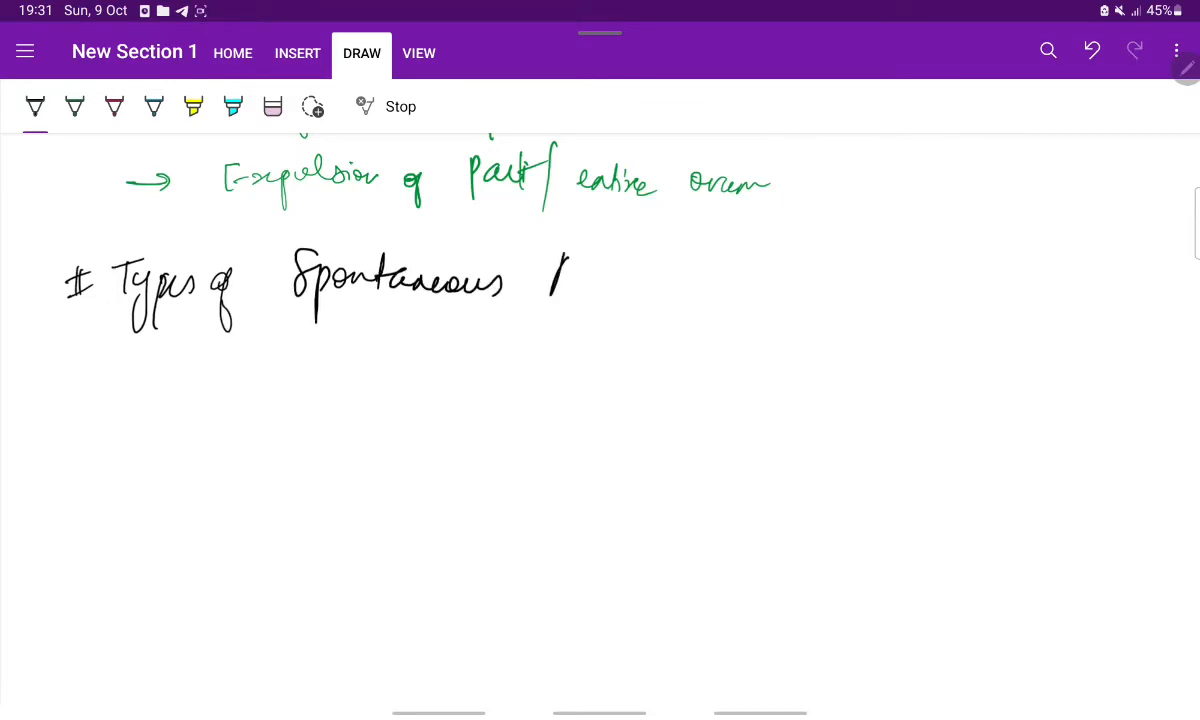
drag(545, 260, 650, 290)
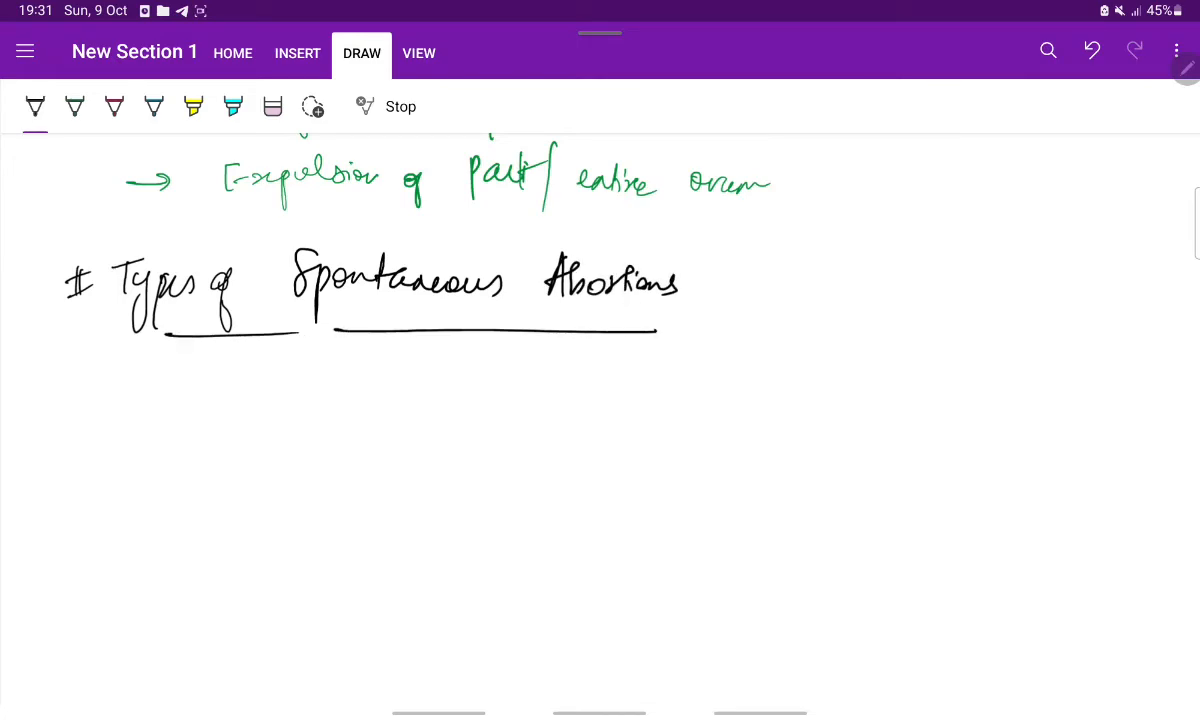
click(114, 106)
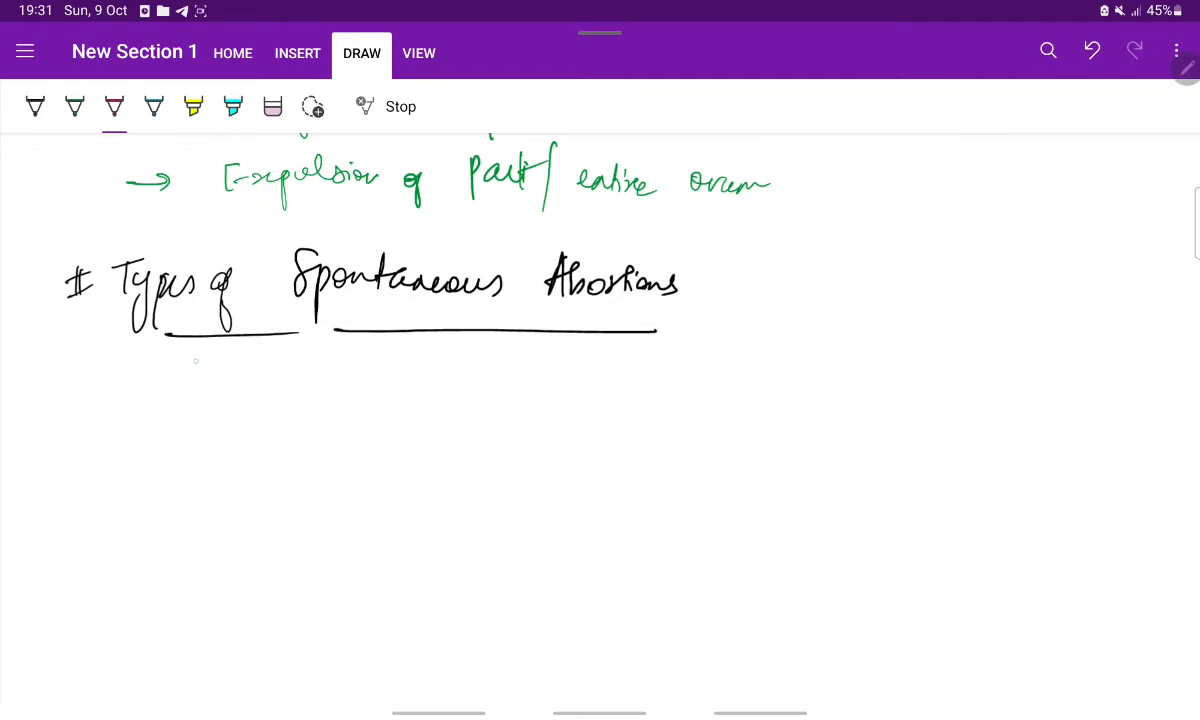
Step: Draw pink branches for 'Threatened Abortion' and 'Inevitable' under the heading
drag(195, 360, 325, 390)
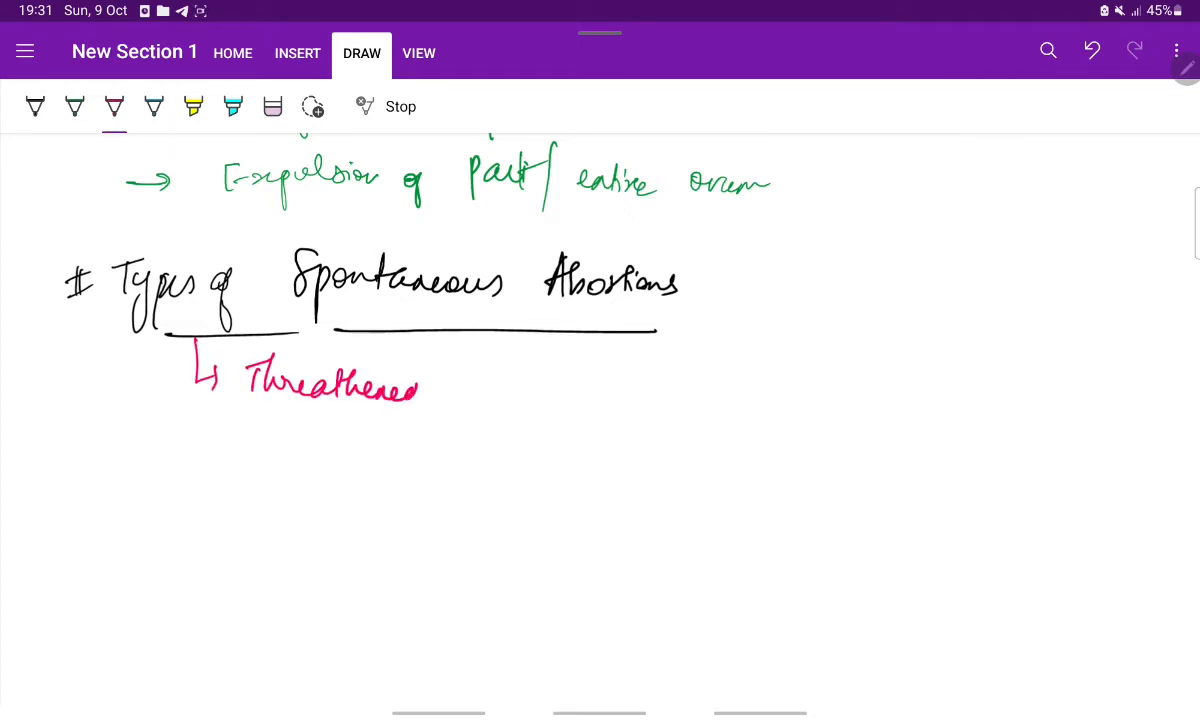
drag(460, 360, 540, 395)
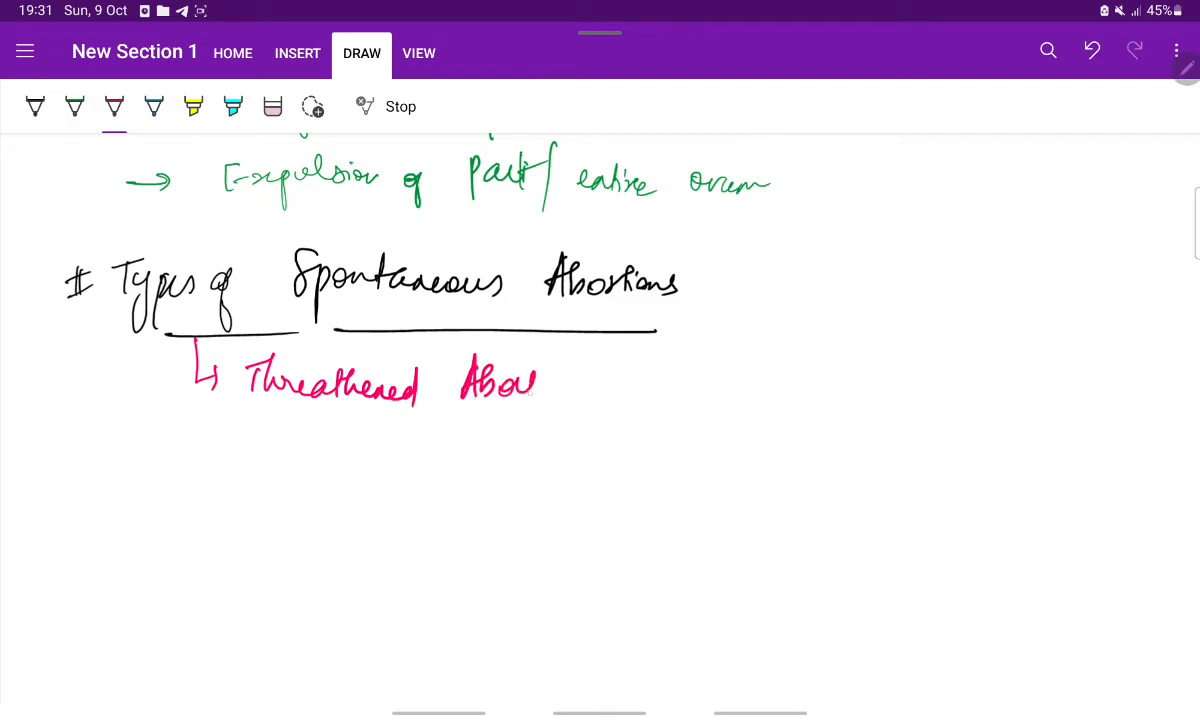
drag(530, 385, 575, 385)
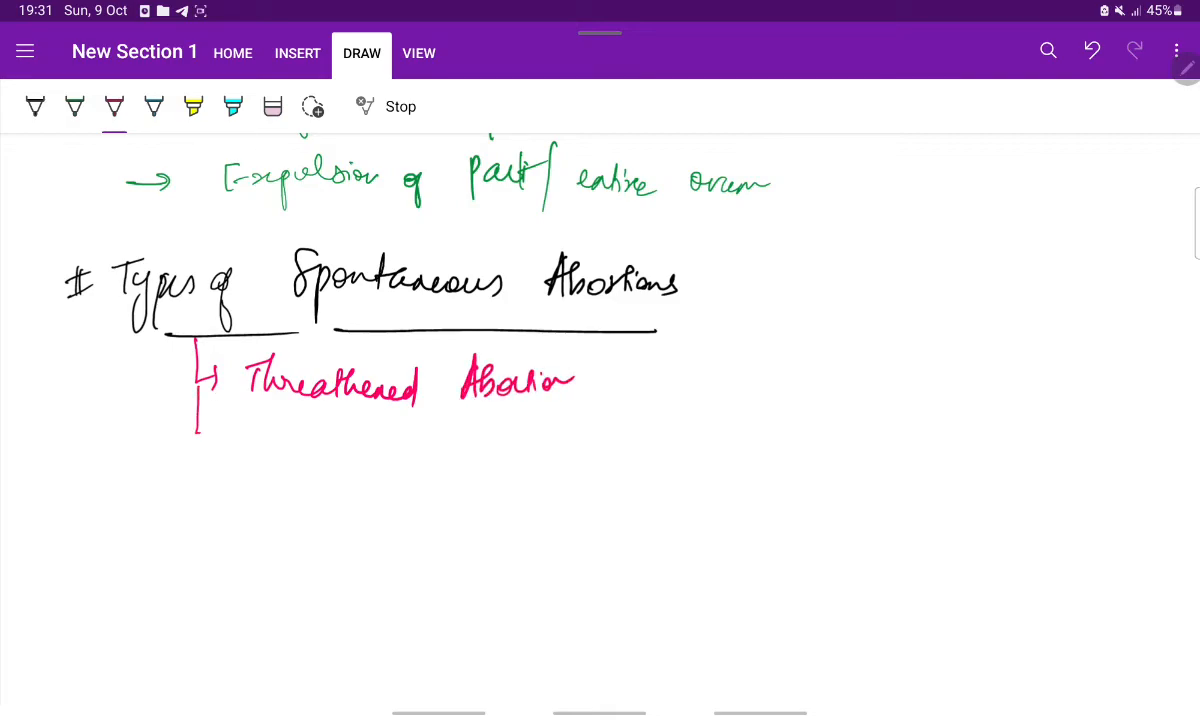
drag(197, 430, 235, 425)
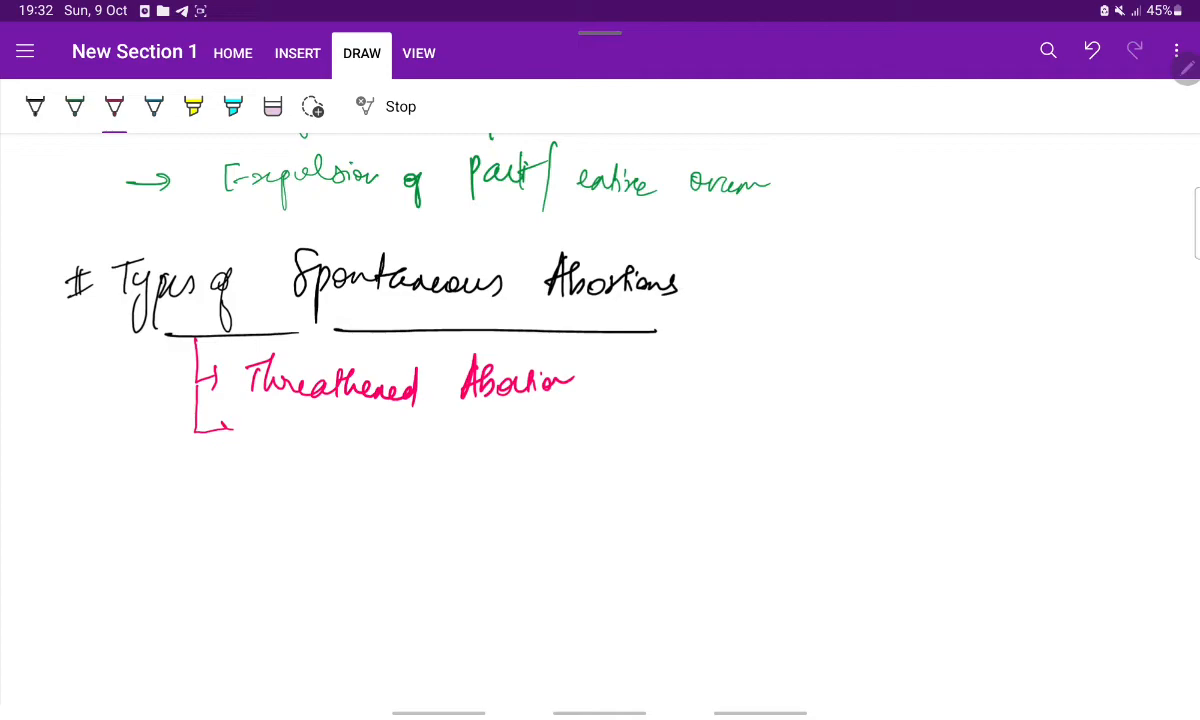
drag(265, 440, 285, 460)
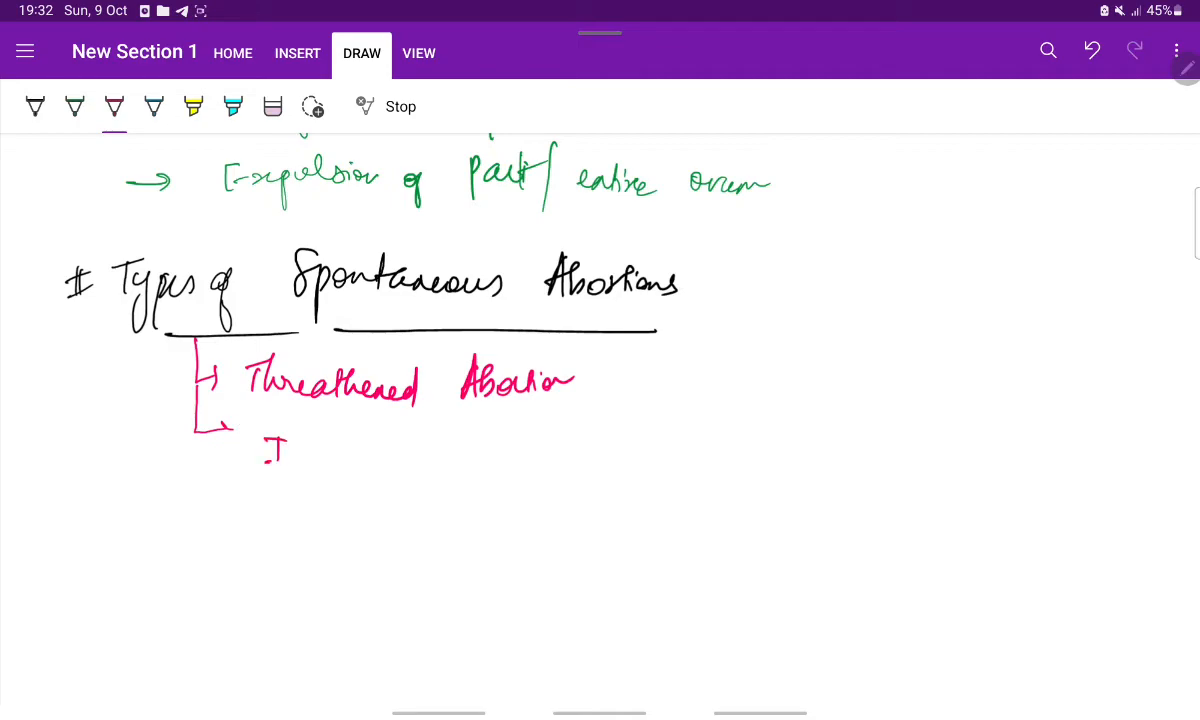
drag(265, 455, 375, 455)
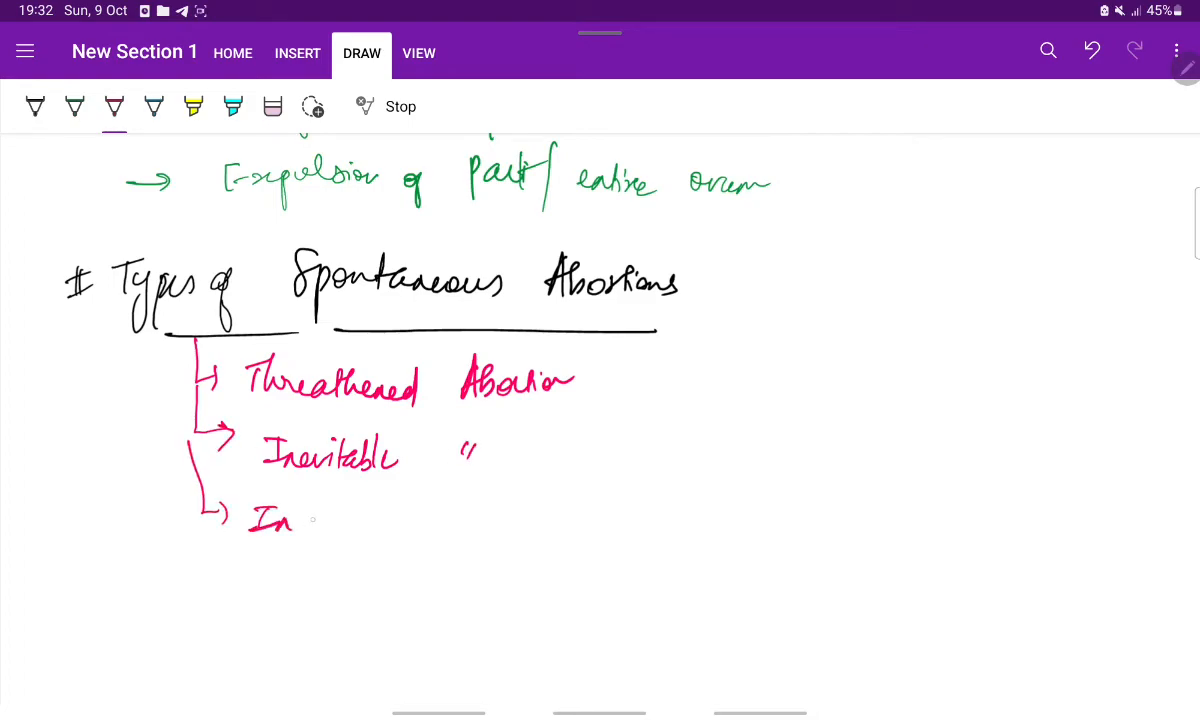
Step: Add pink branches for Incomplete, complete, Missed and Septic abortion
drag(300, 520, 385, 520)
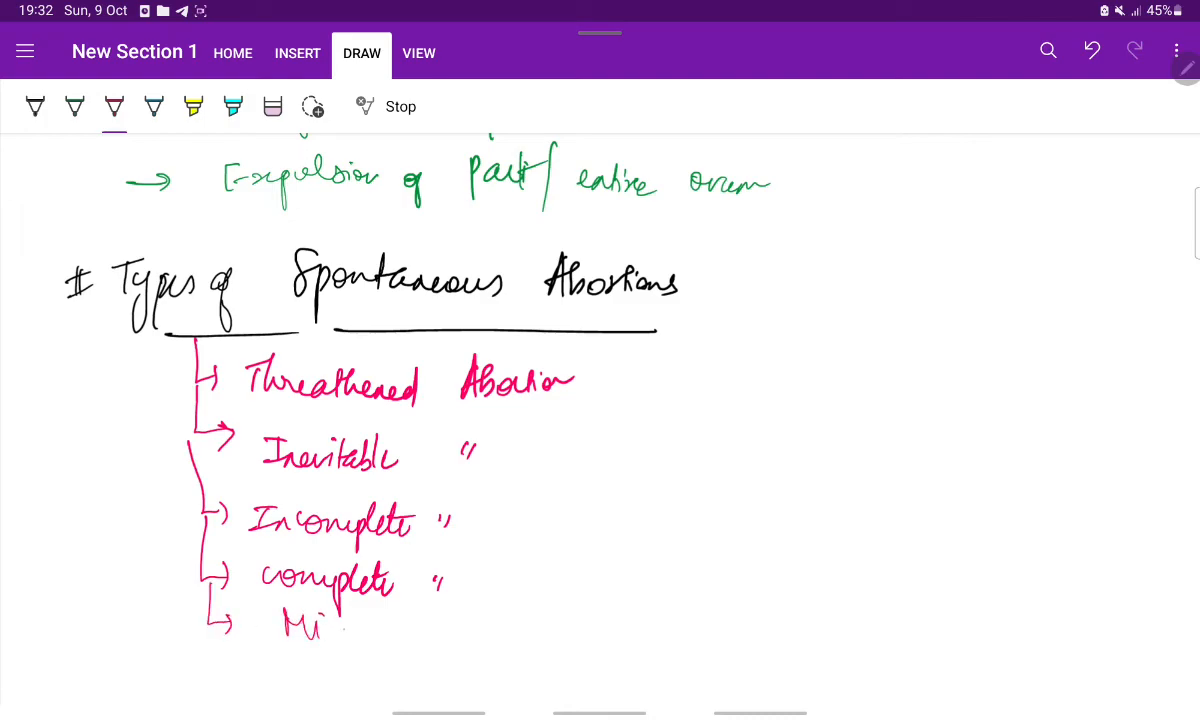
drag(320, 625, 390, 630)
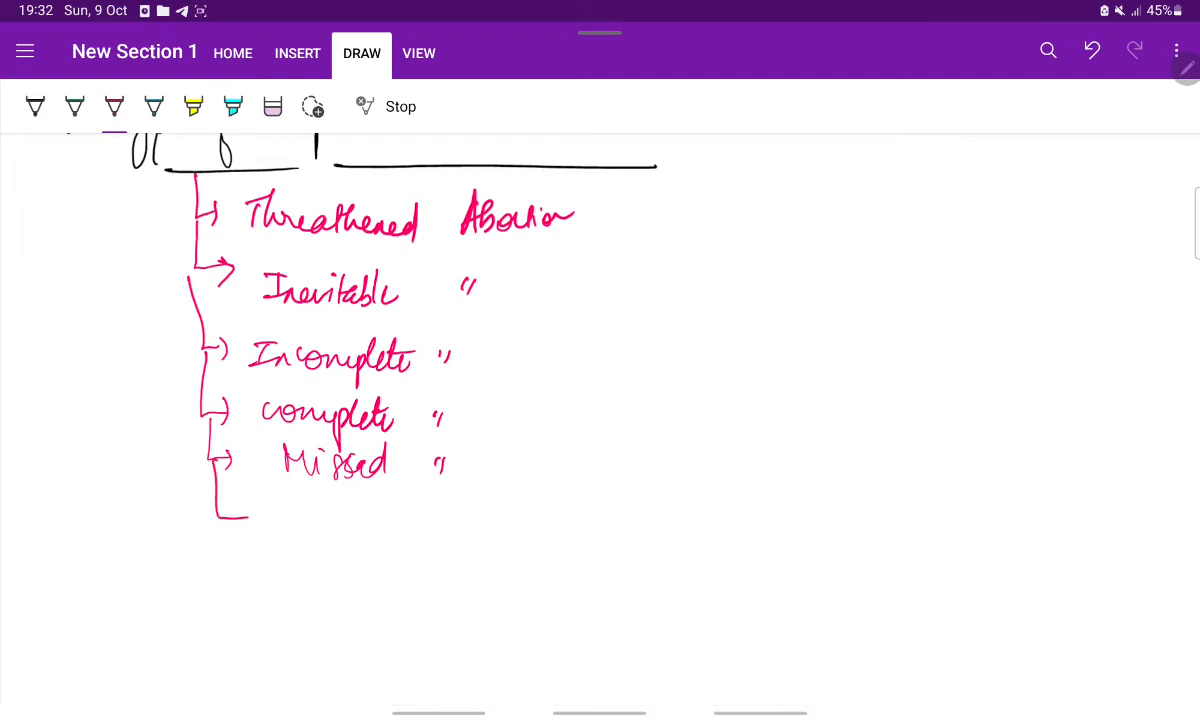
drag(215, 490, 350, 520)
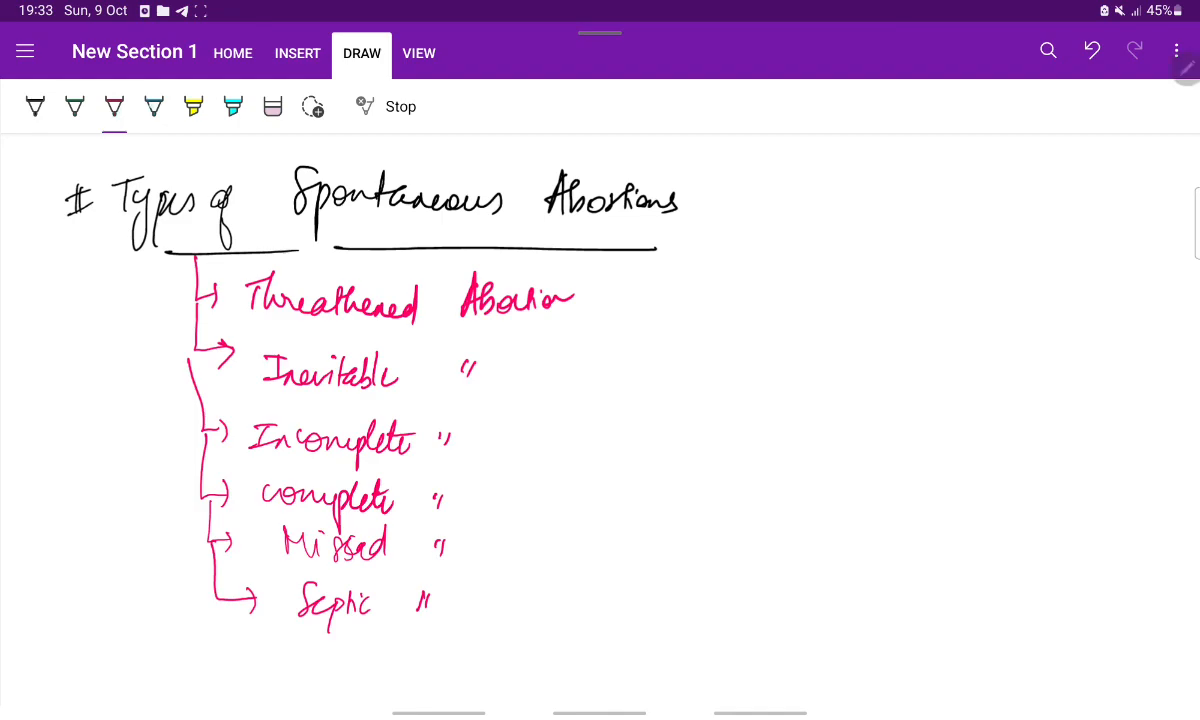
Step: Doodle a small yellow smiley beside the list of abortion types
click(153, 106)
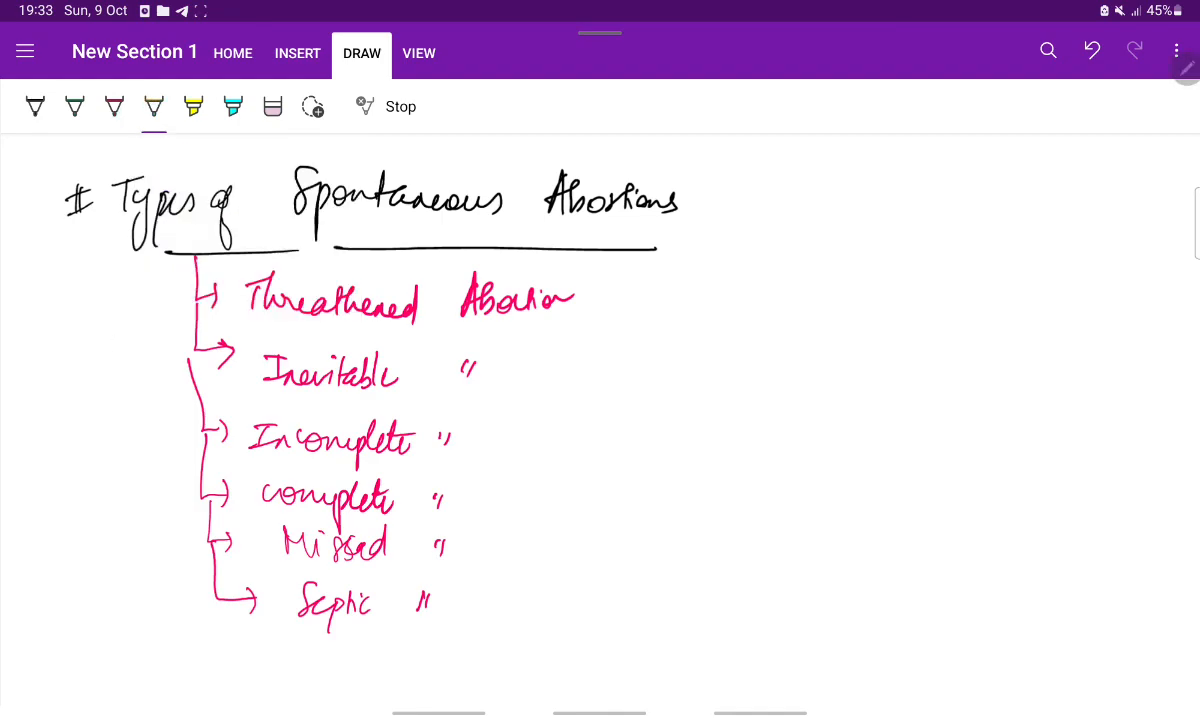
scroll(down, 3)
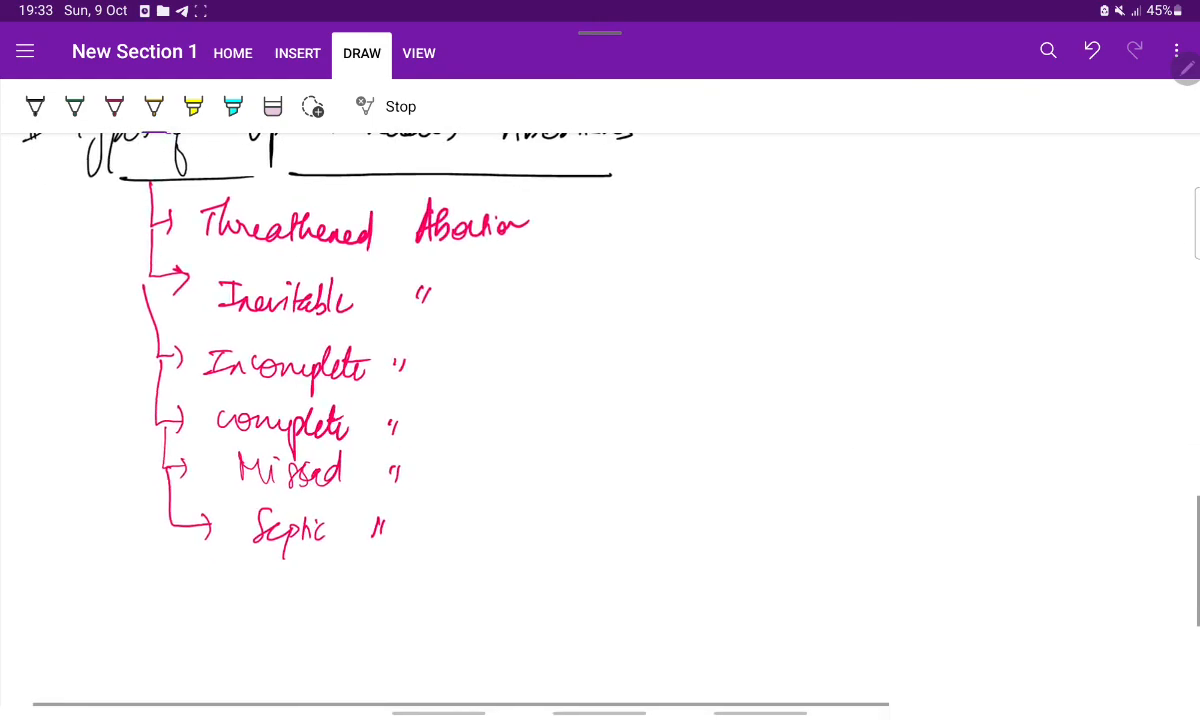
drag(855, 420, 910, 470)
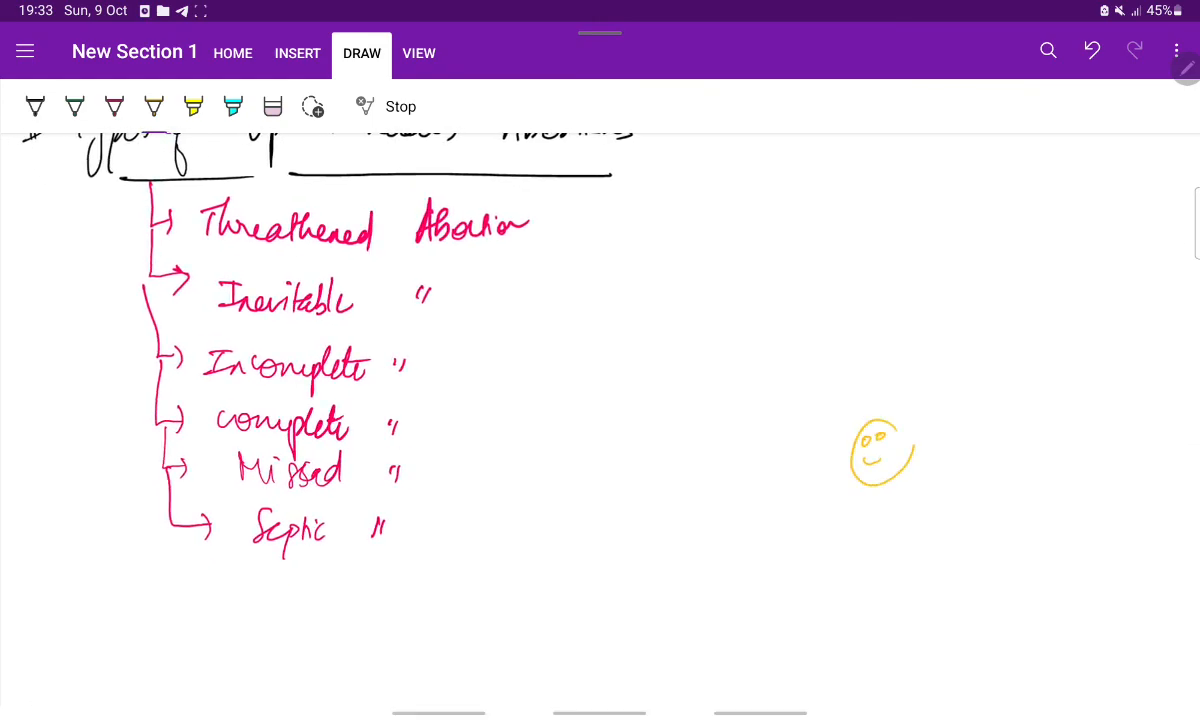